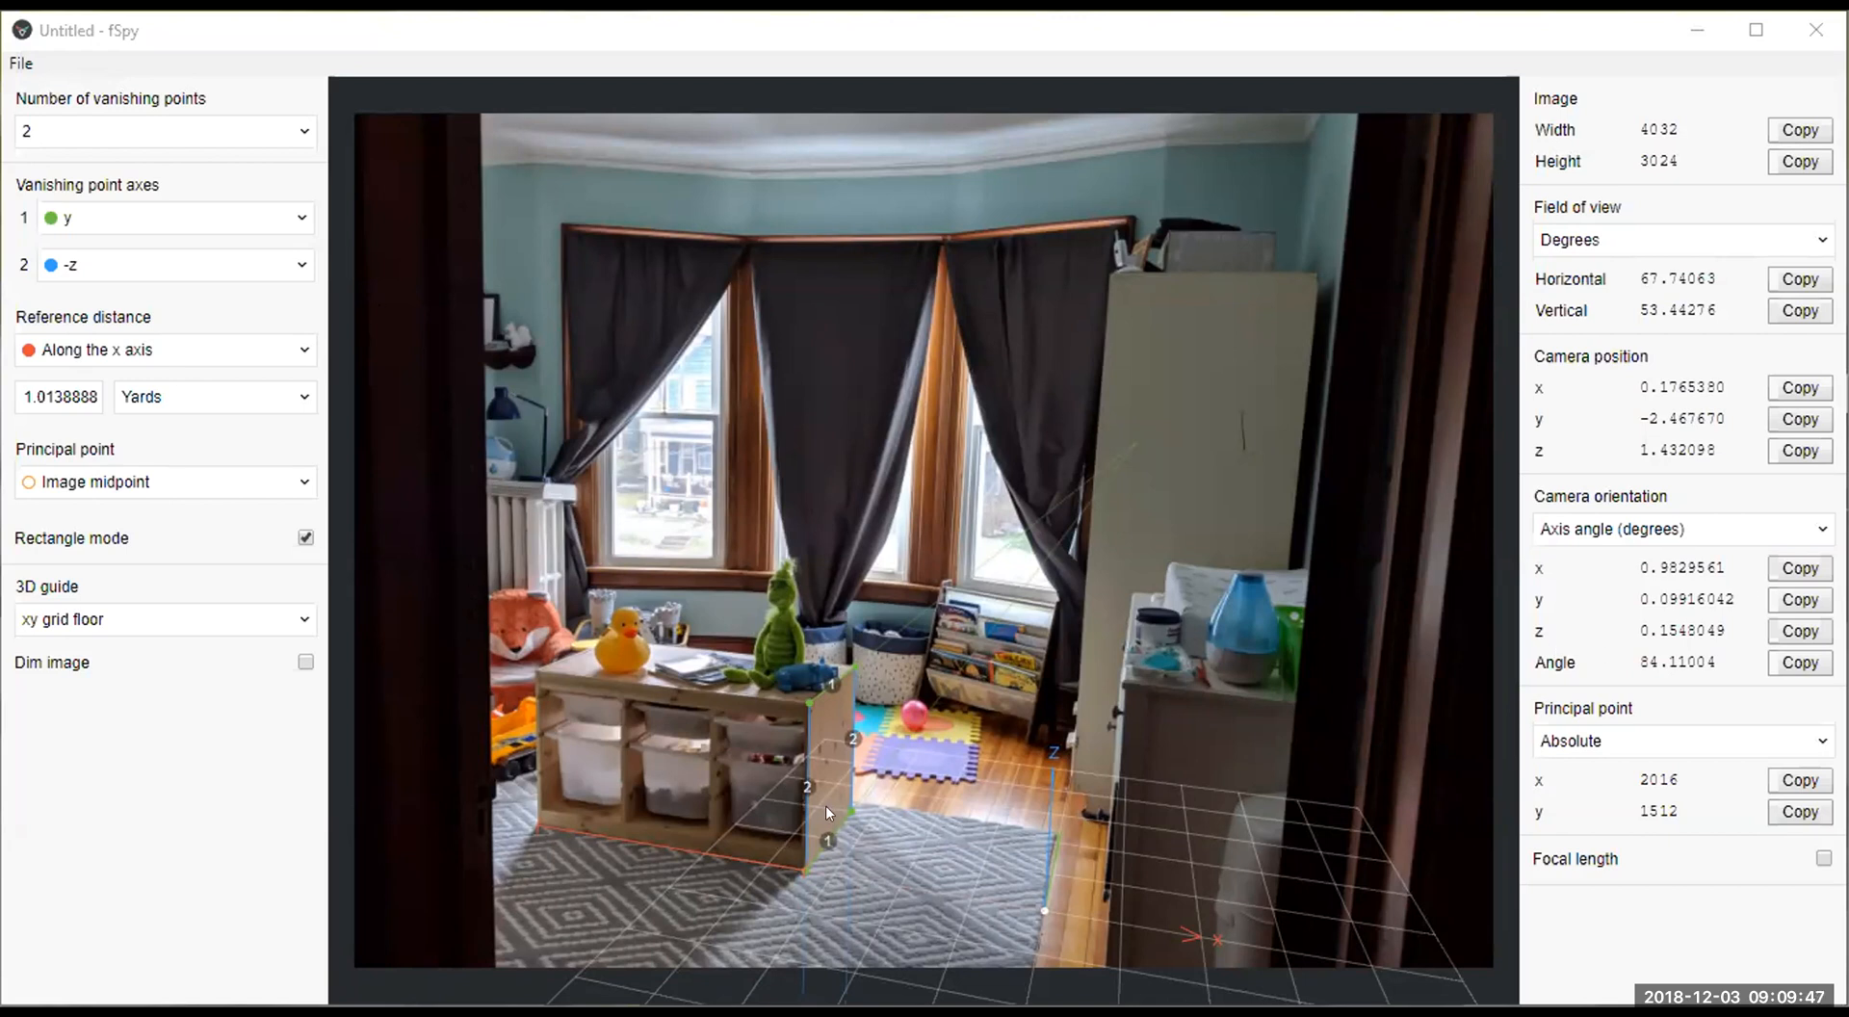
{"action": "mouse_move", "coordinate": [732, 834]}
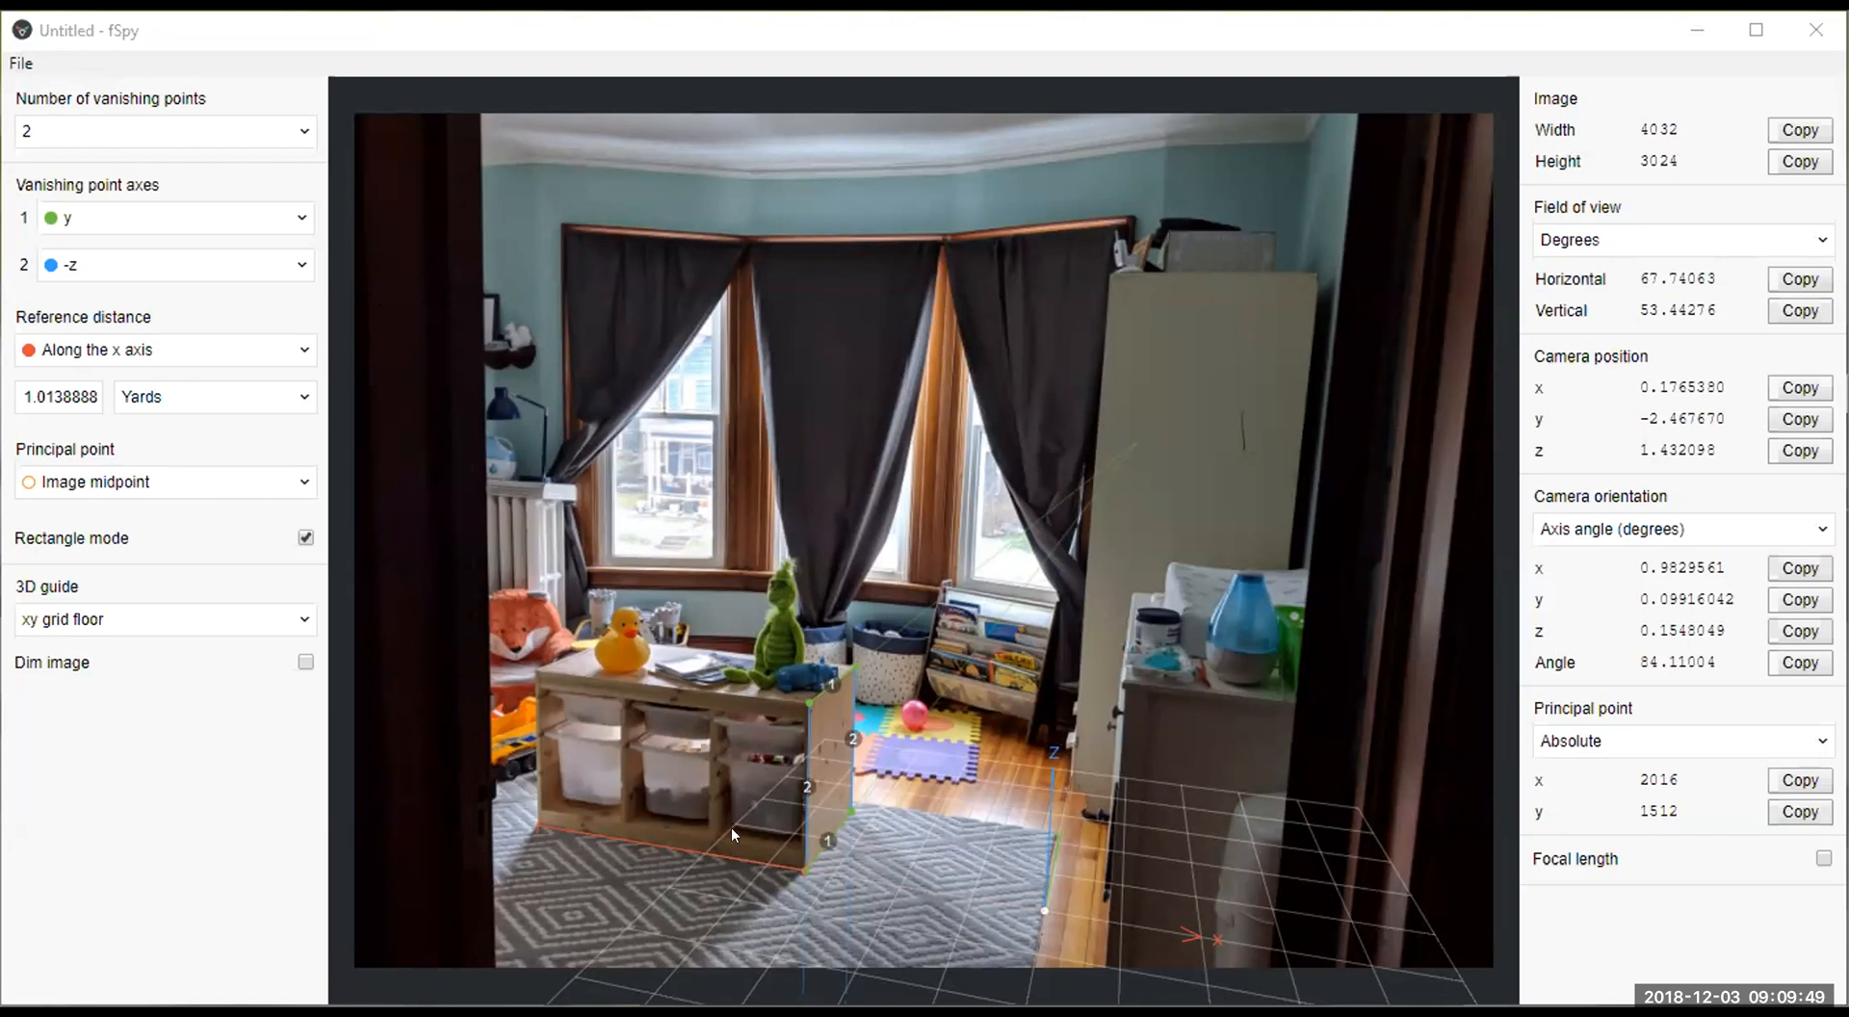
{"action": "mouse_move", "coordinate": [802, 815]}
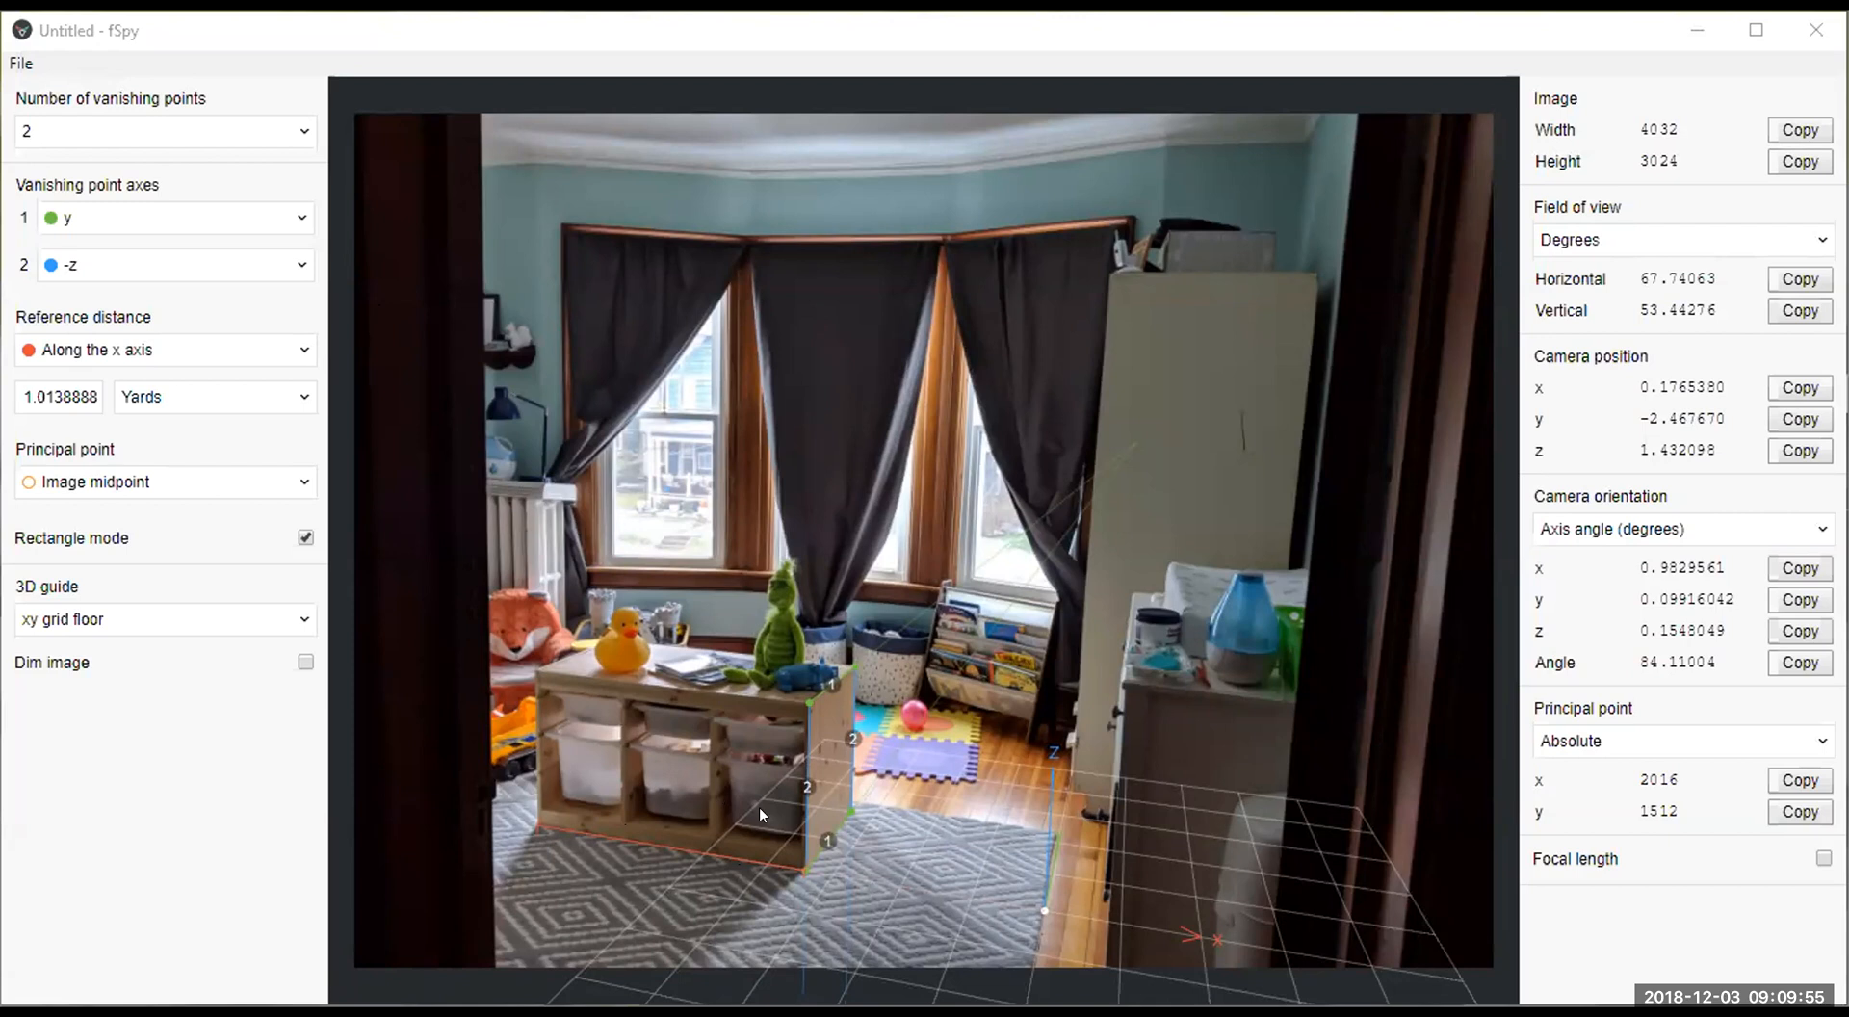
{"action": "mouse_move", "coordinate": [795, 875]}
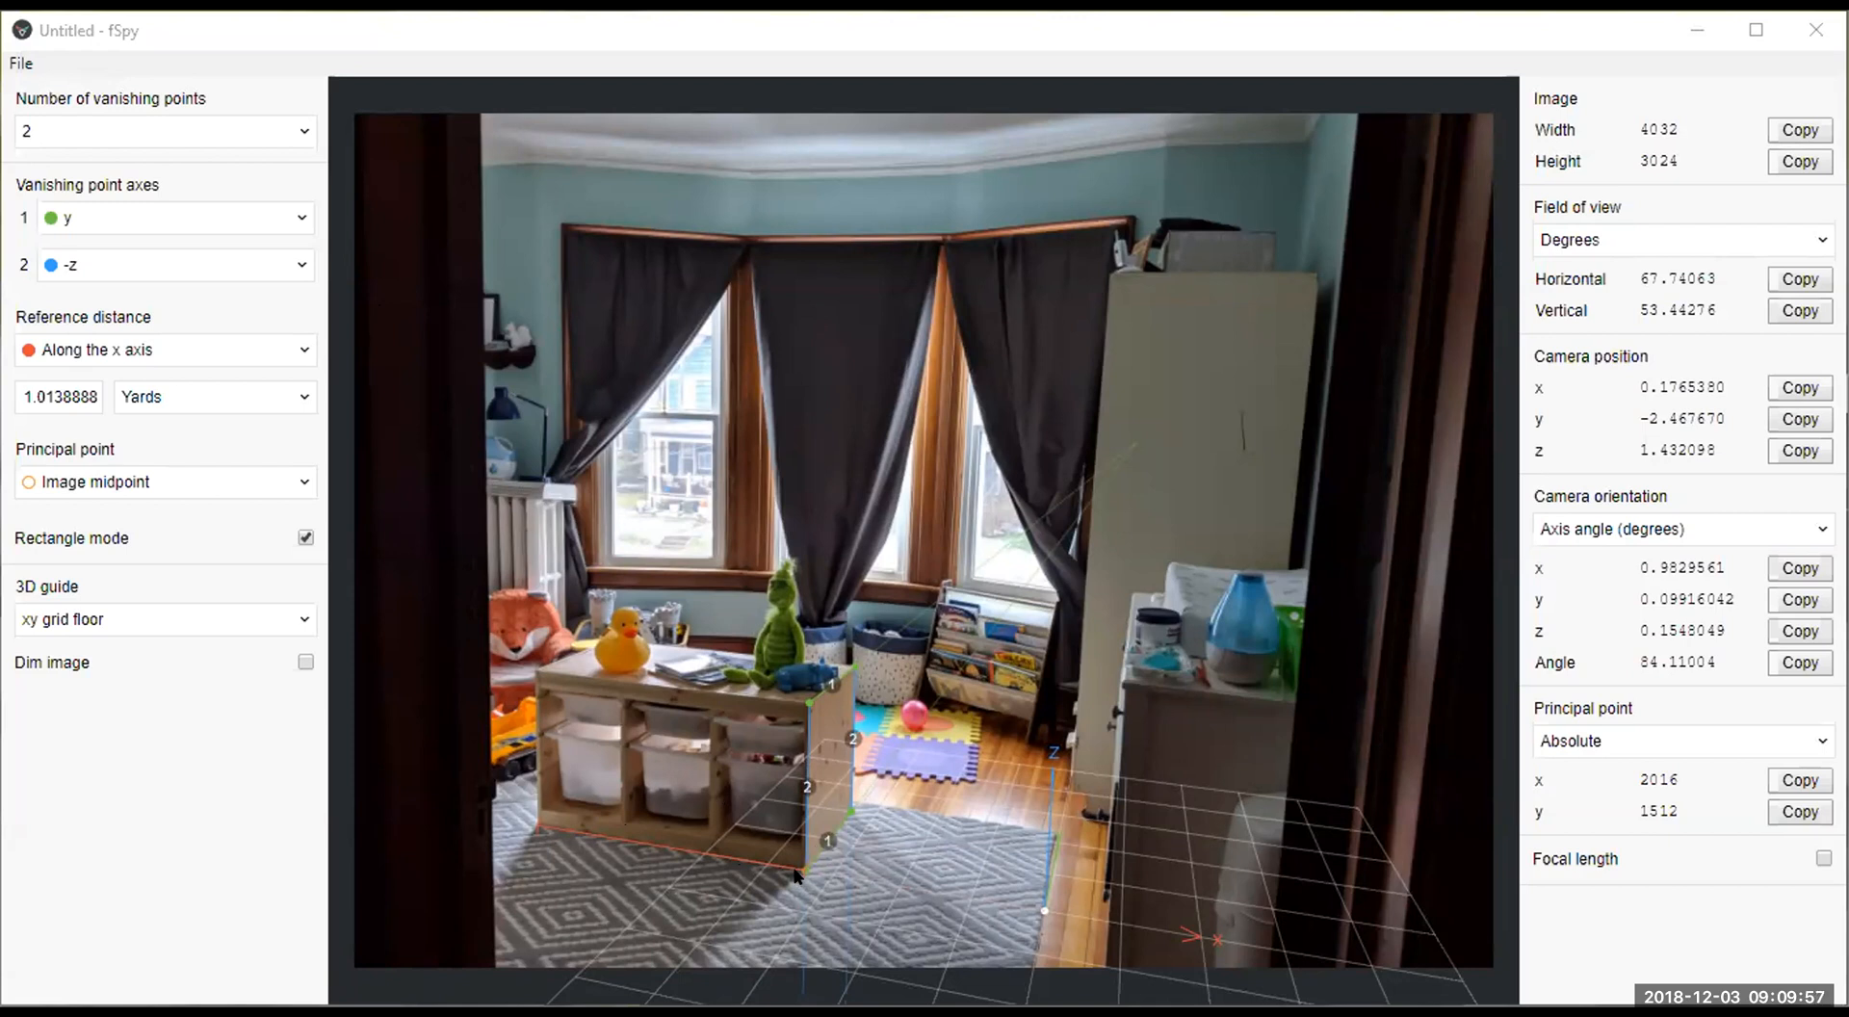
{"action": "mouse_move", "coordinate": [805, 883]}
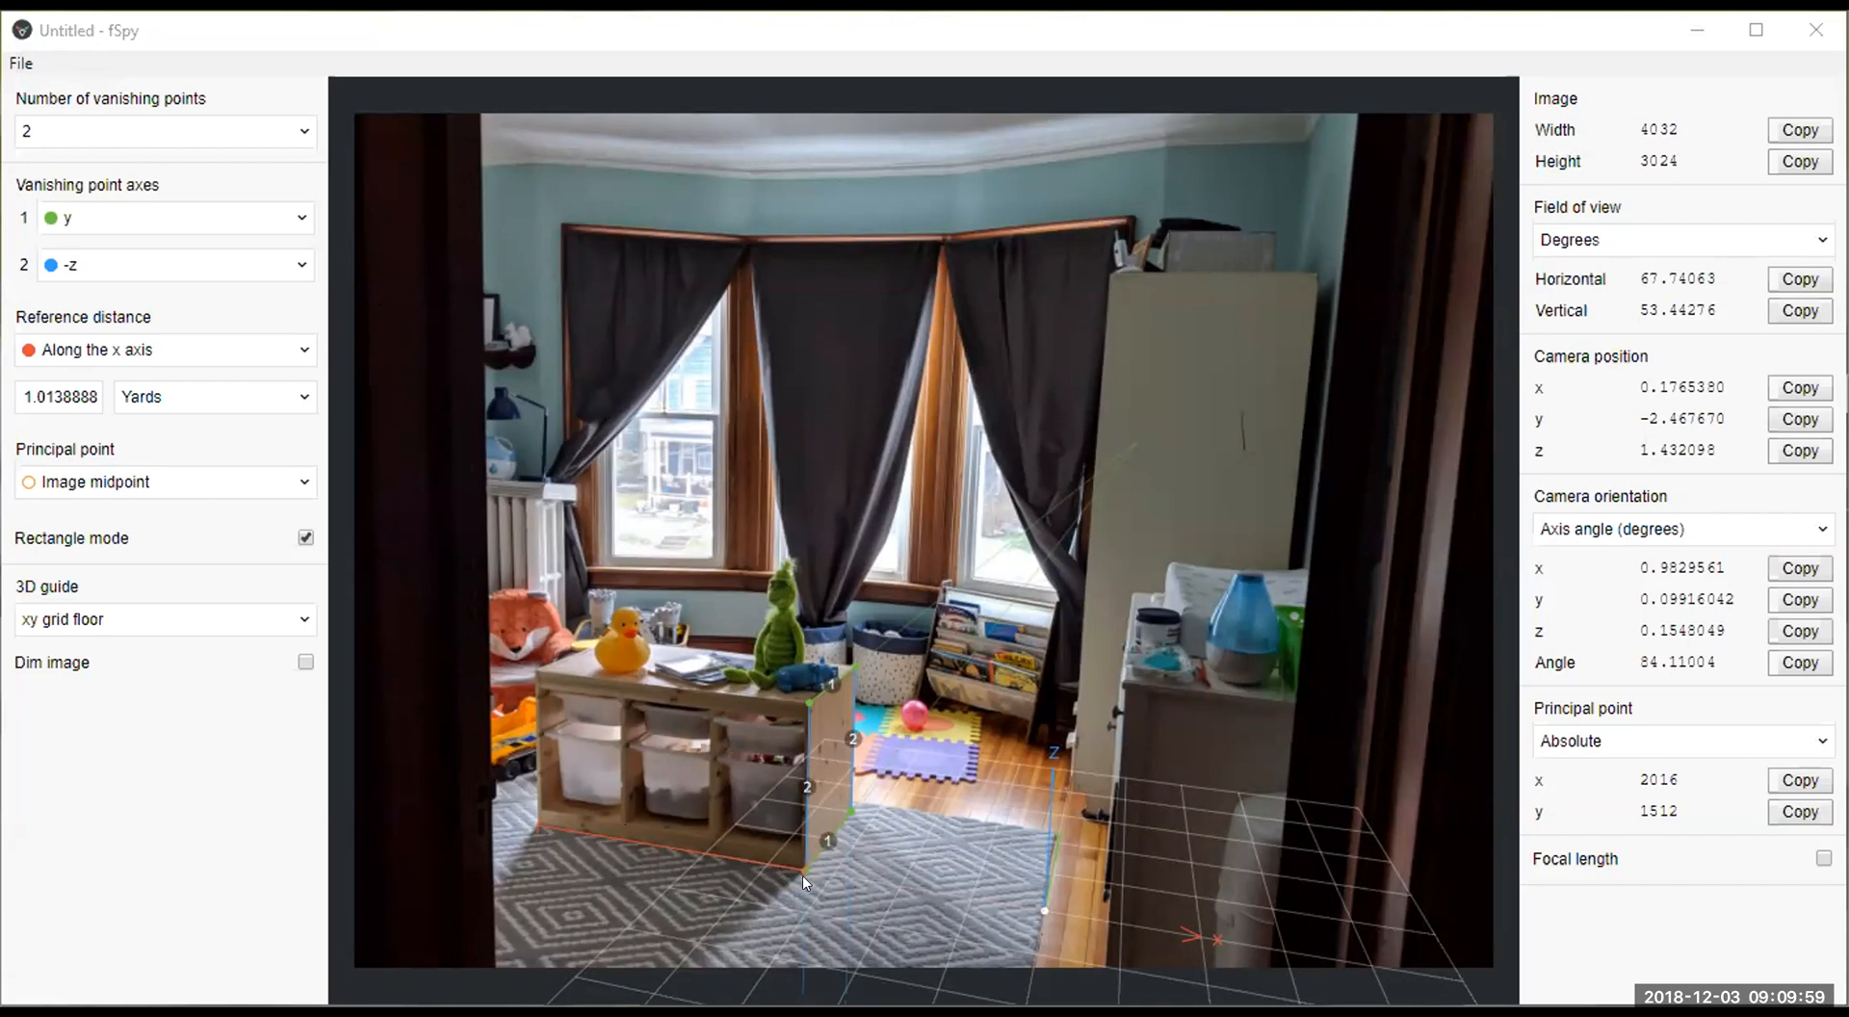
{"action": "mouse_move", "coordinate": [840, 942]}
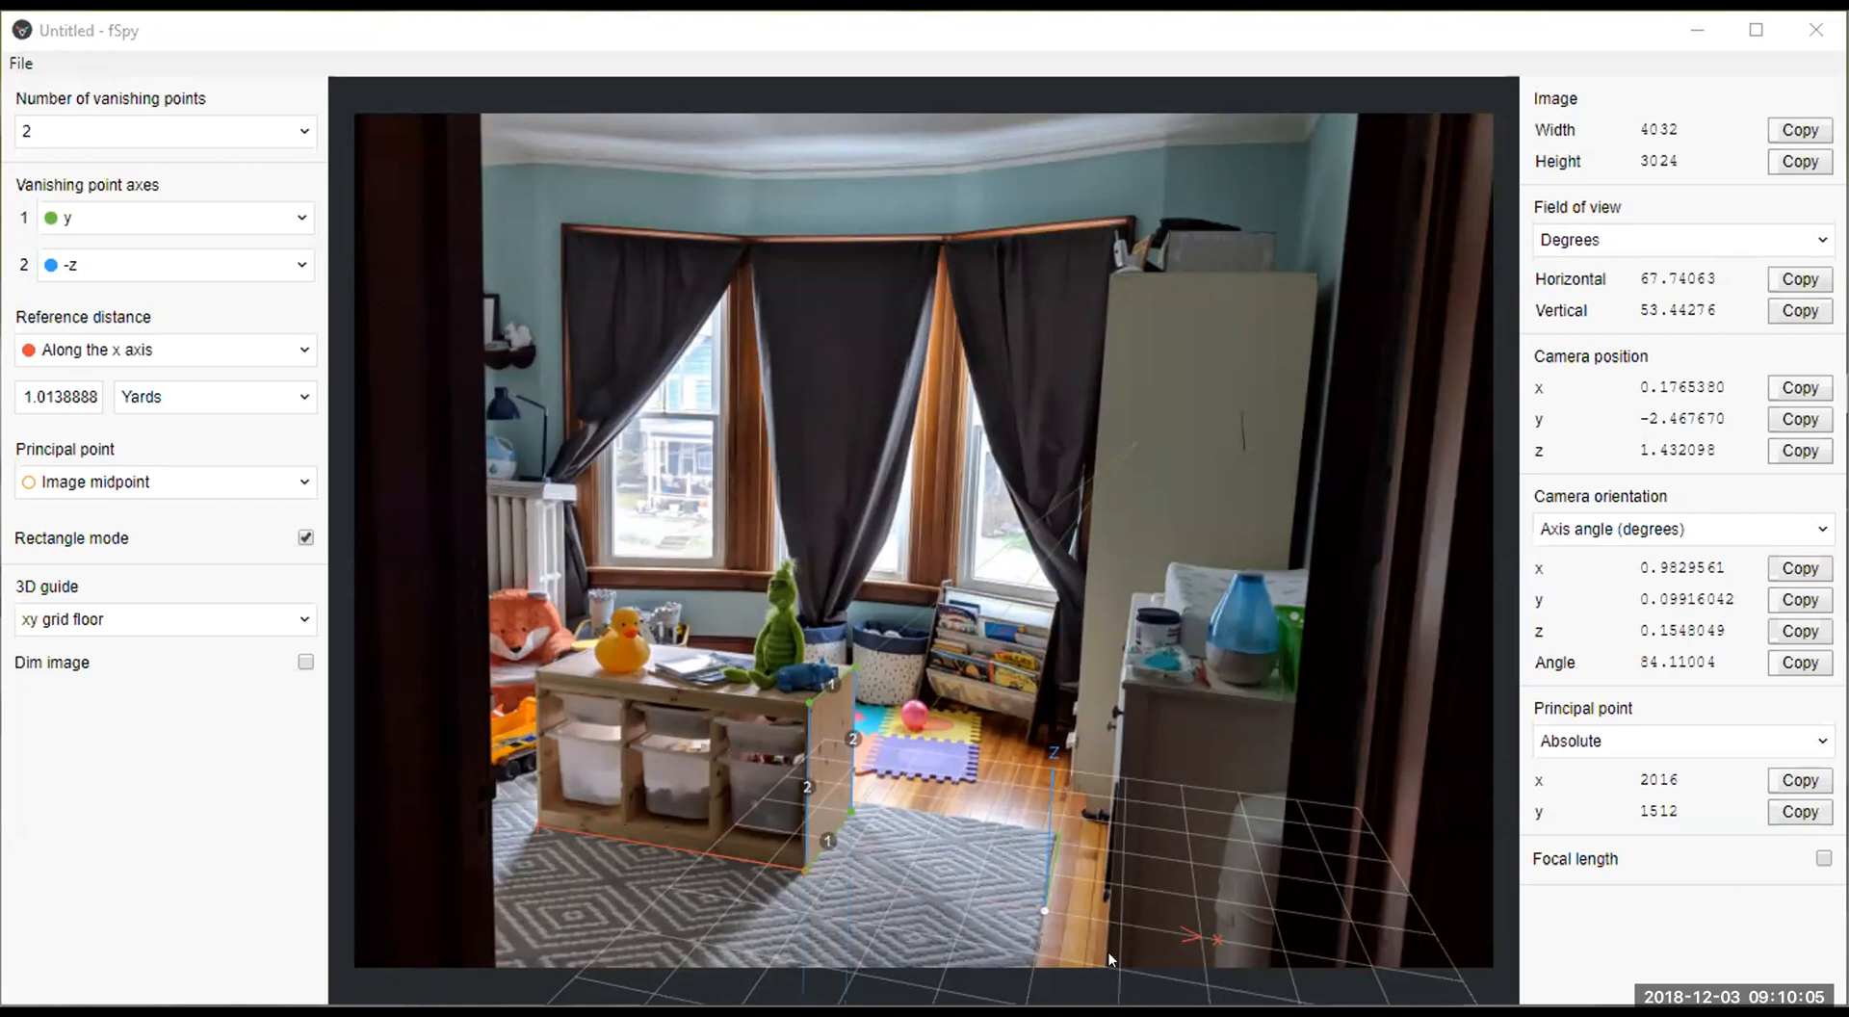
{"action": "mouse_move", "coordinate": [805, 875]}
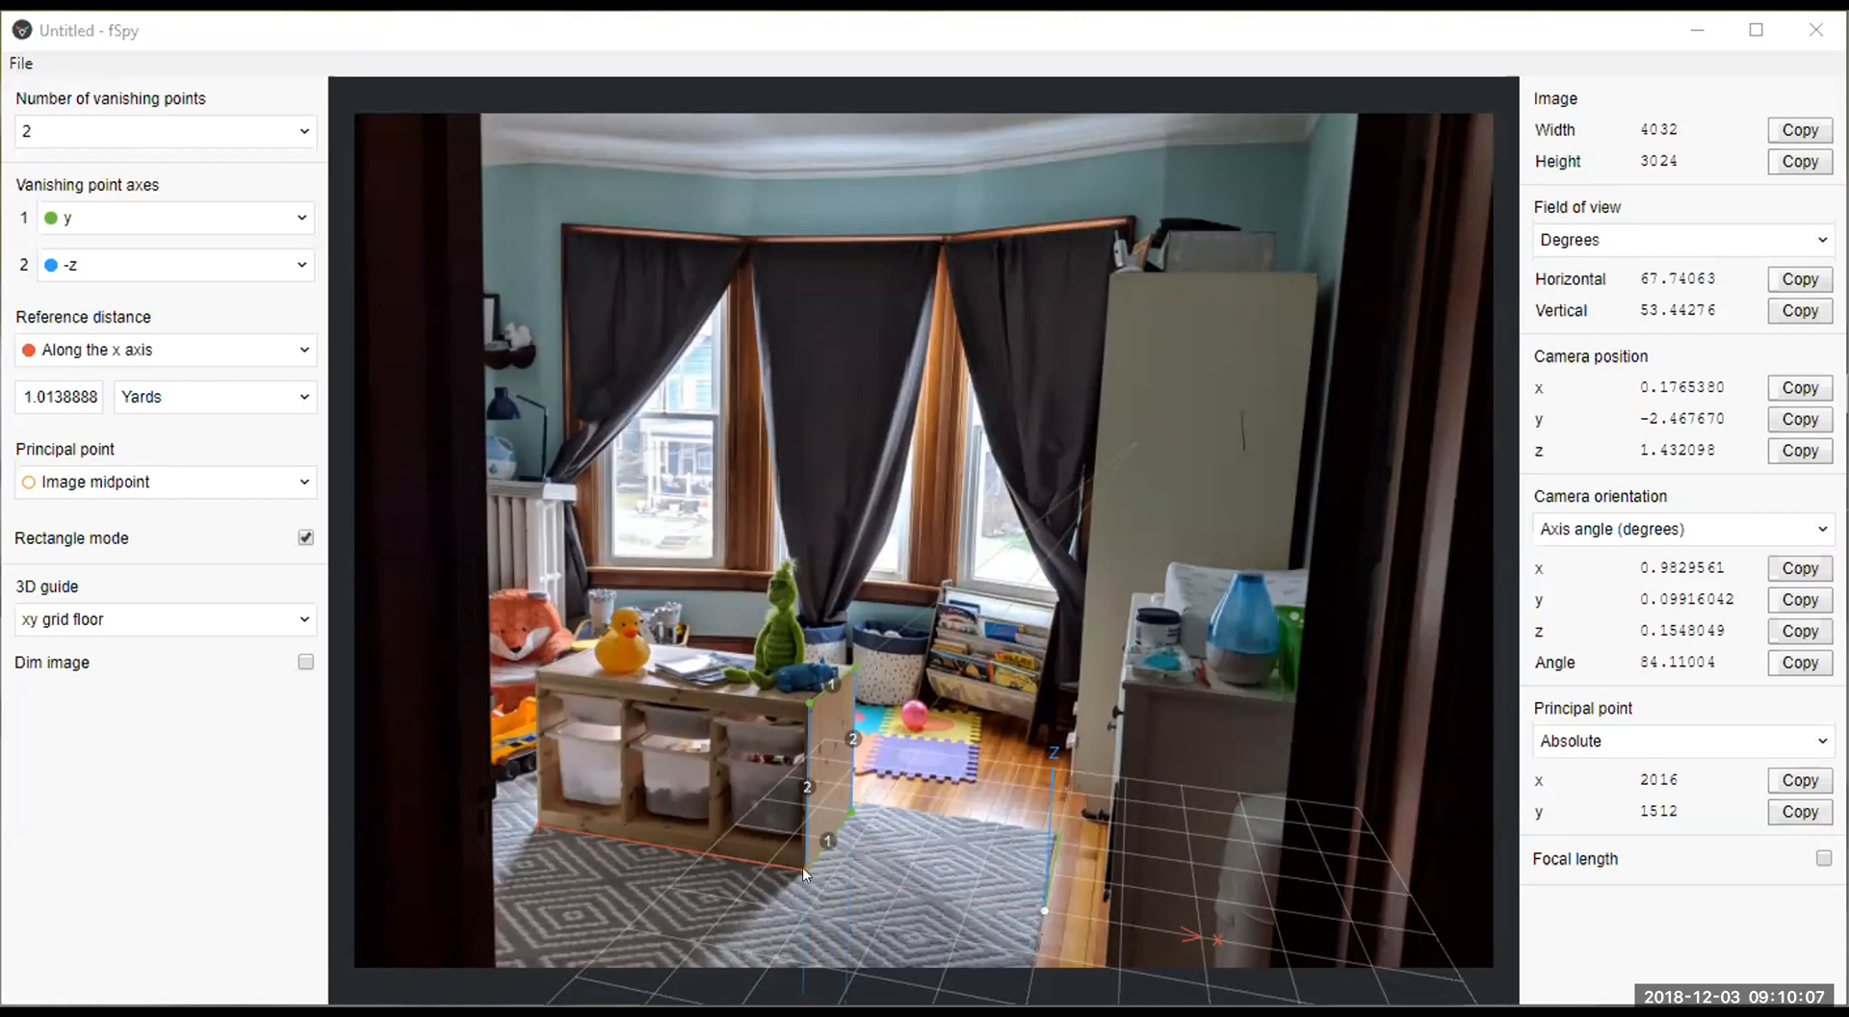
{"action": "mouse_move", "coordinate": [951, 925]}
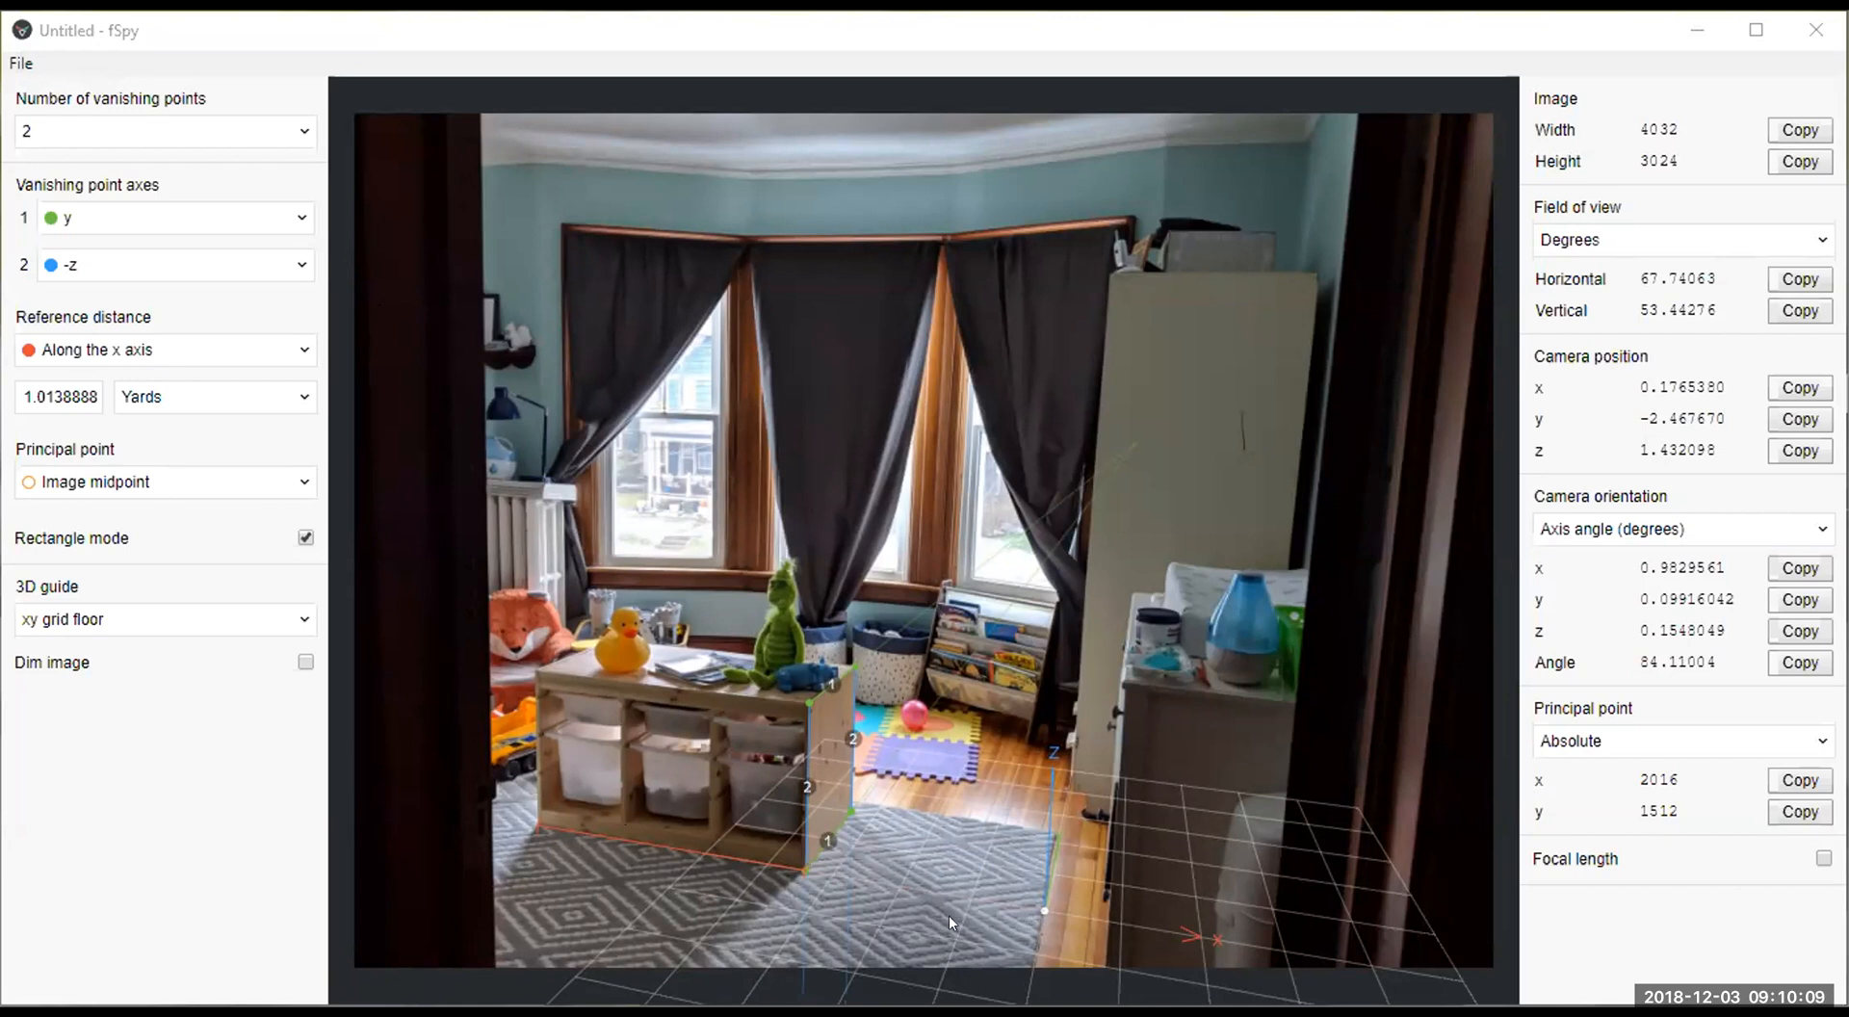
{"action": "mouse_move", "coordinate": [1052, 921]}
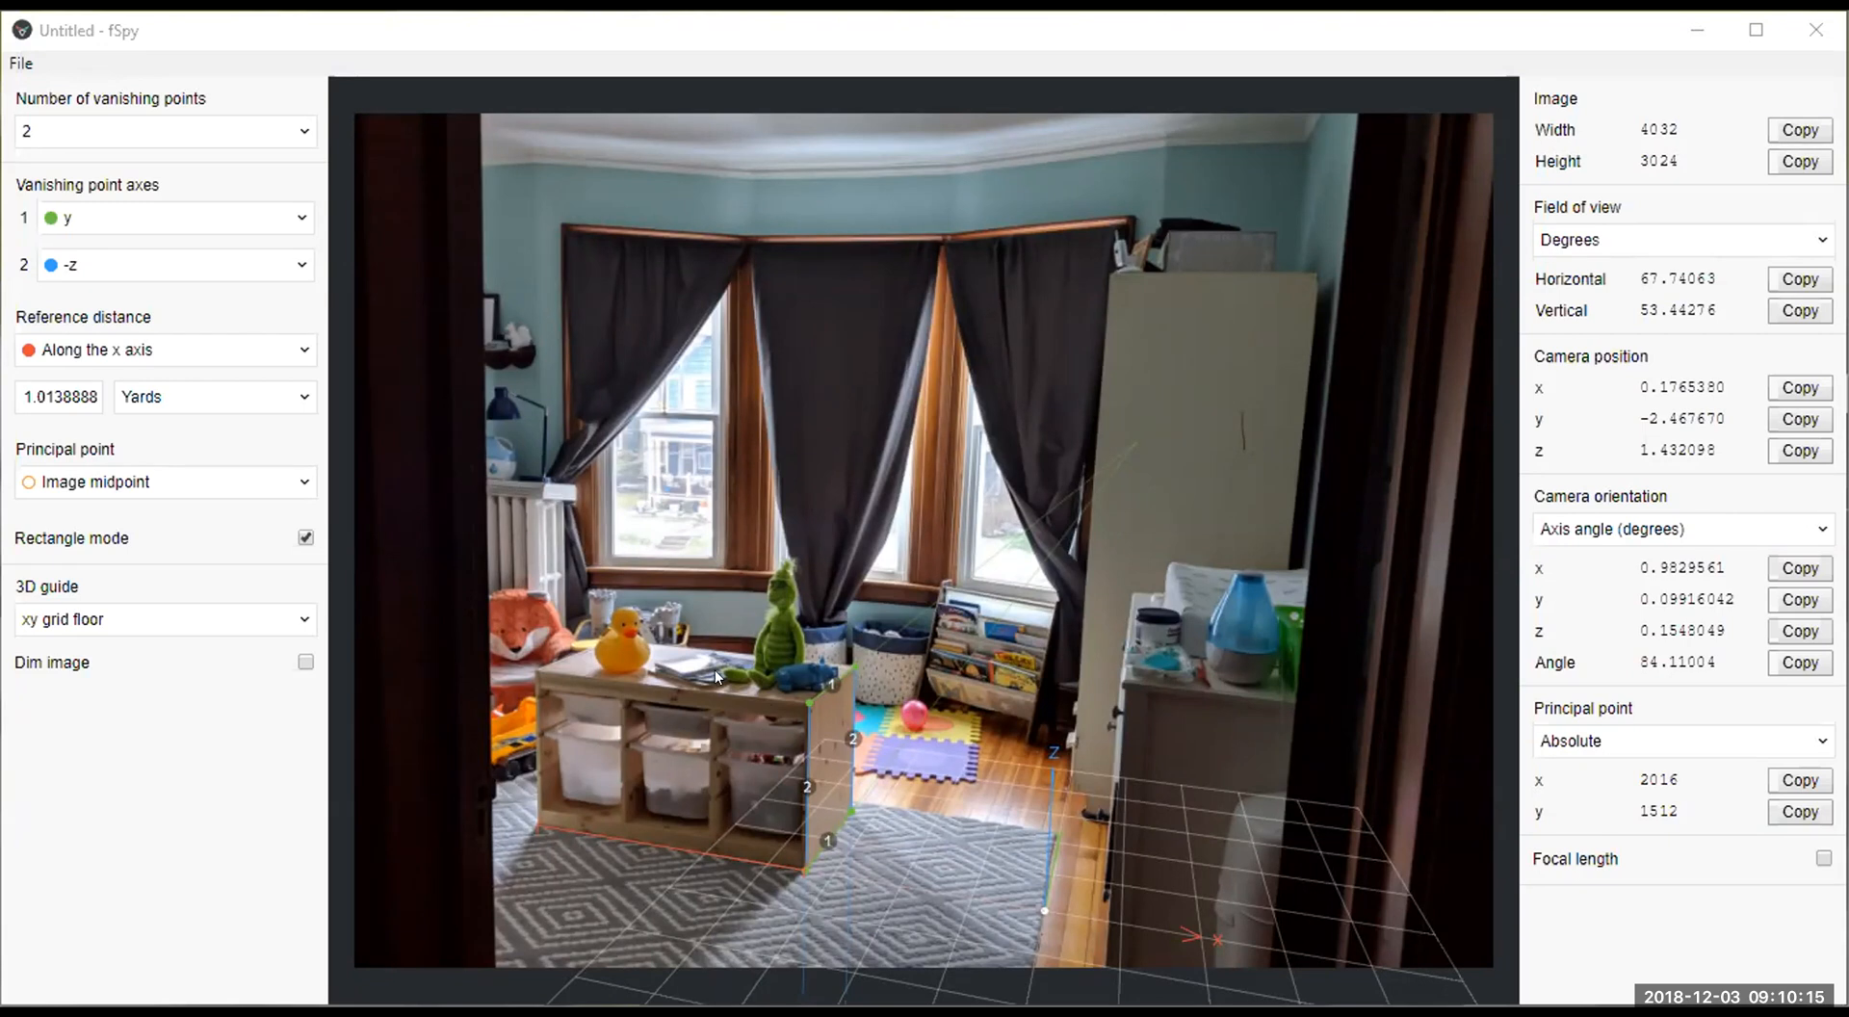
{"action": "mouse_move", "coordinate": [1048, 919]}
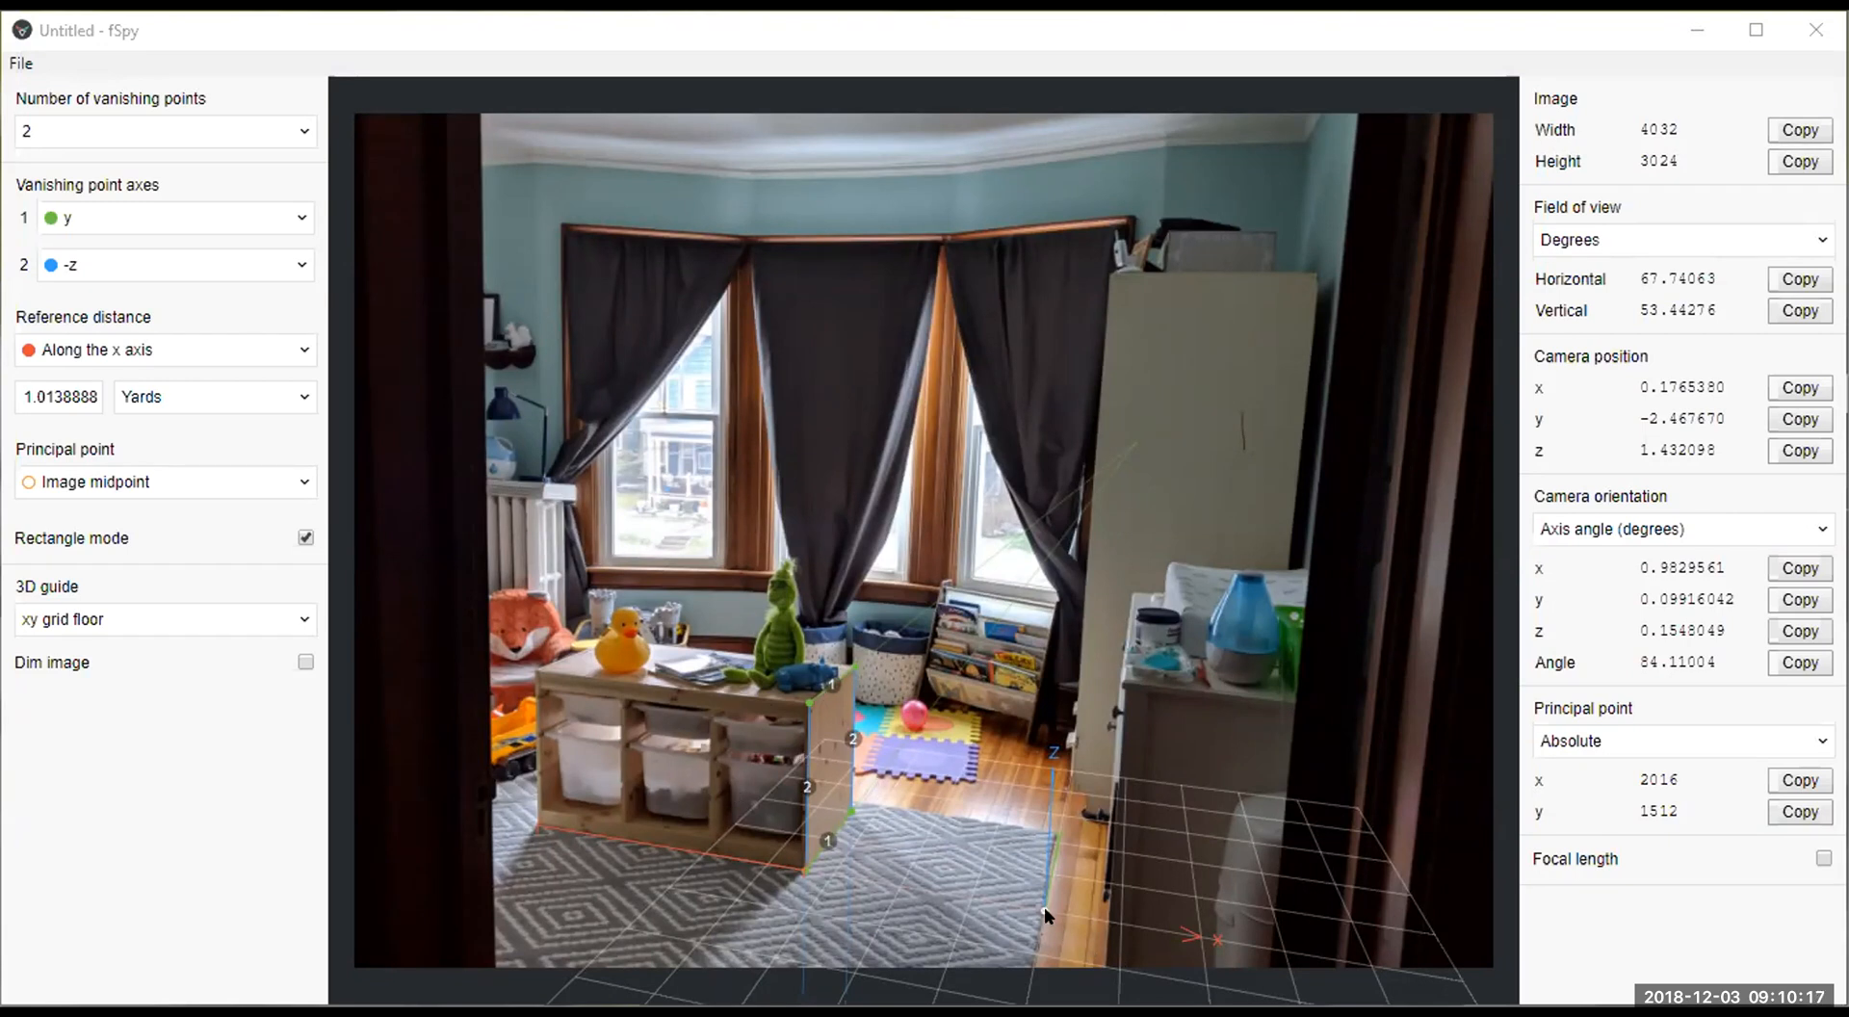
{"action": "mouse_move", "coordinate": [761, 859]}
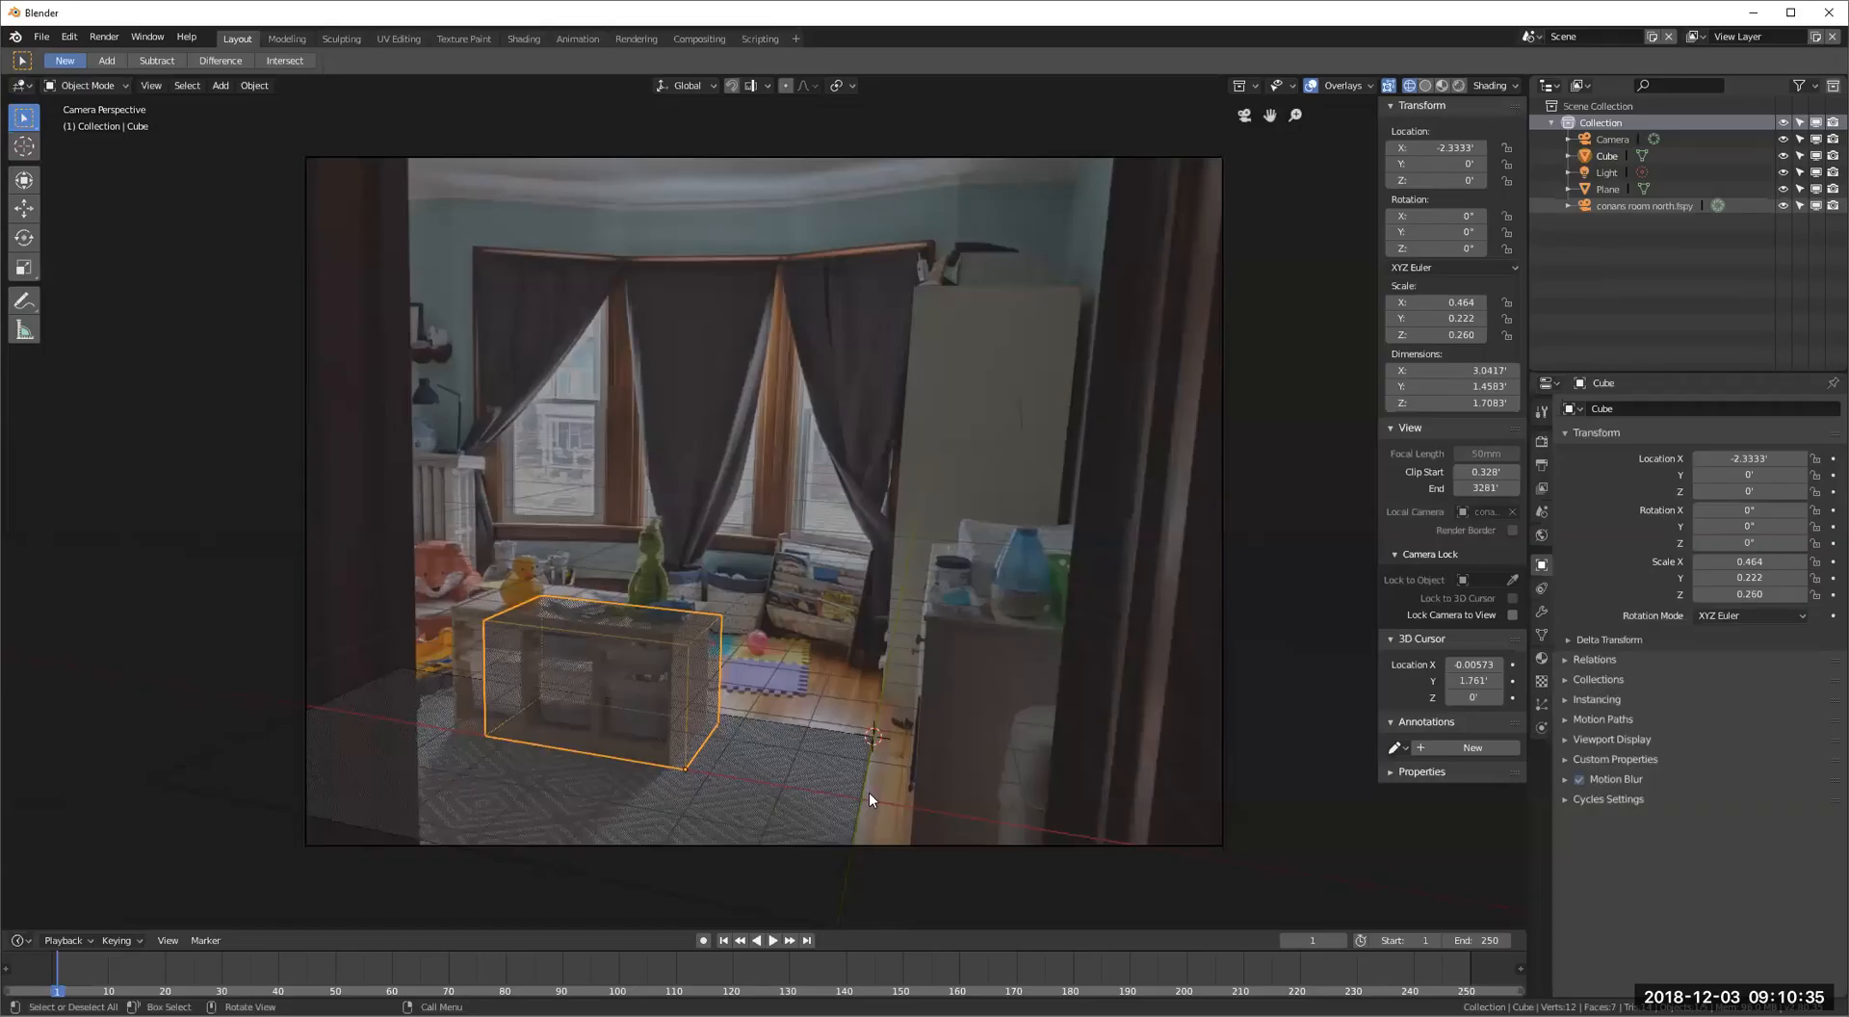
{"action": "mouse_move", "coordinate": [848, 825]}
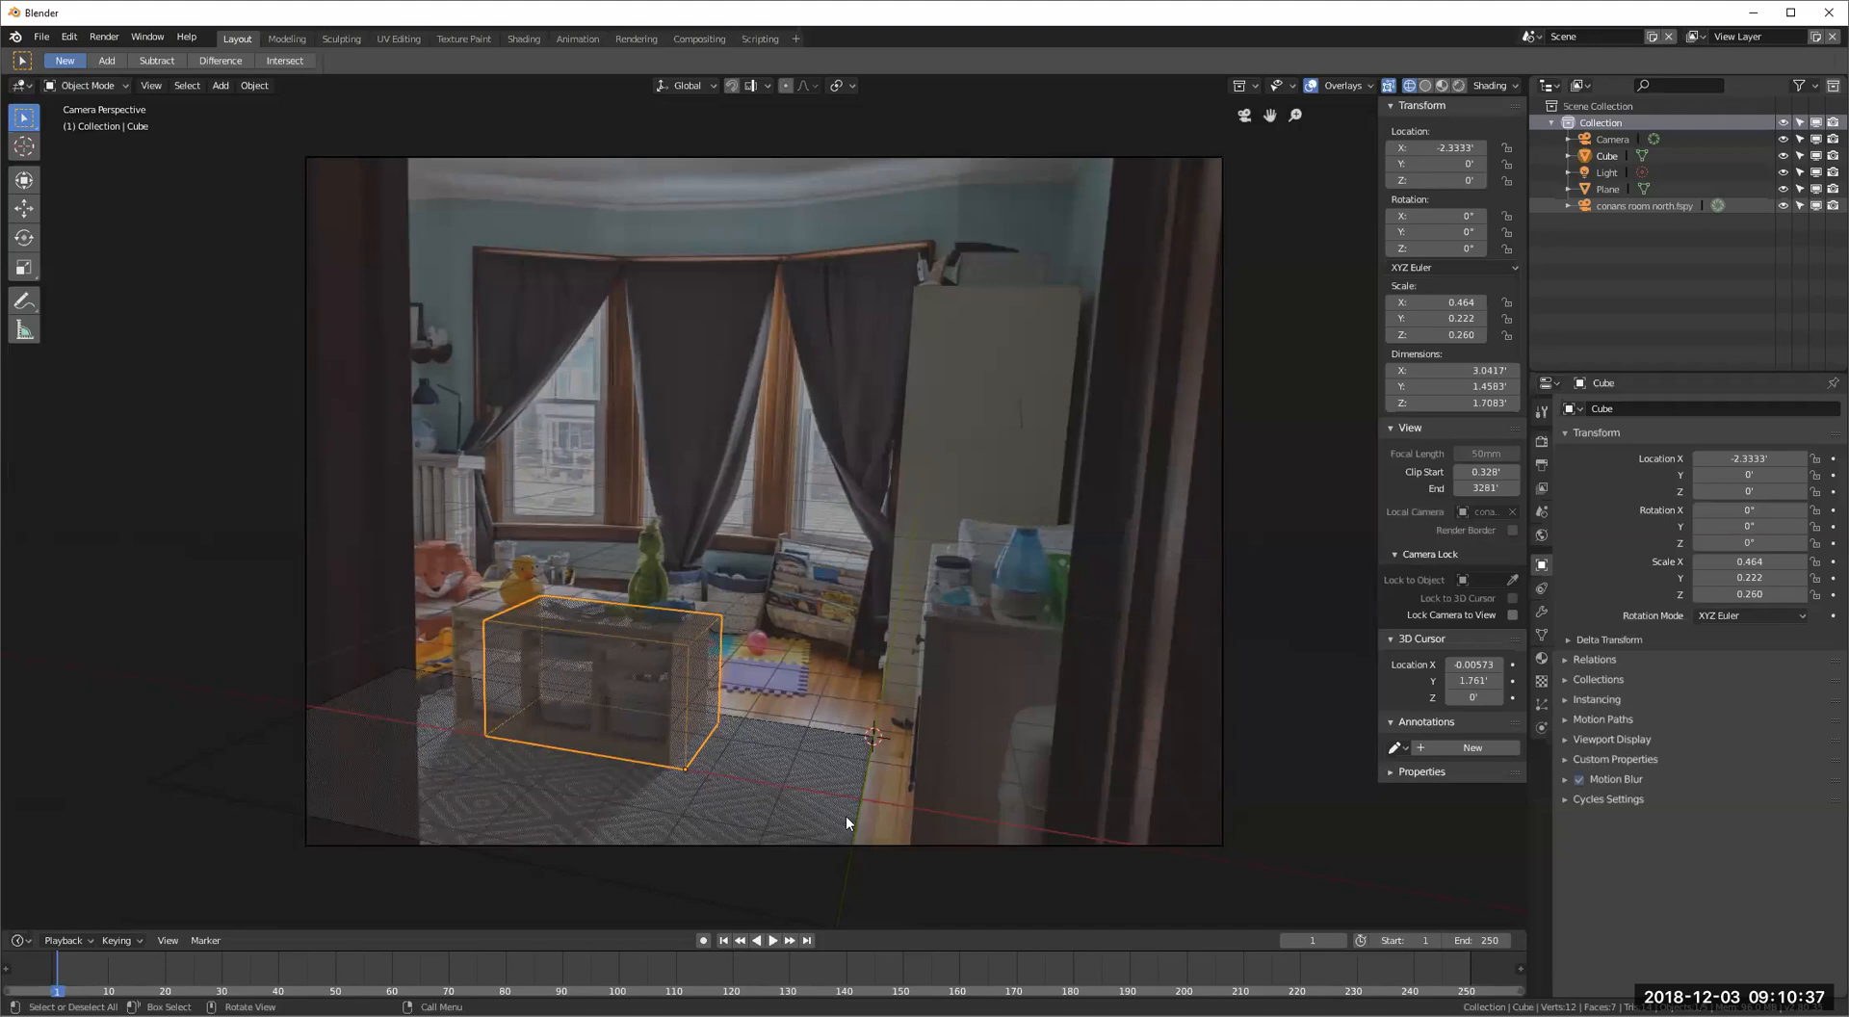
{"action": "mouse_move", "coordinate": [863, 808]}
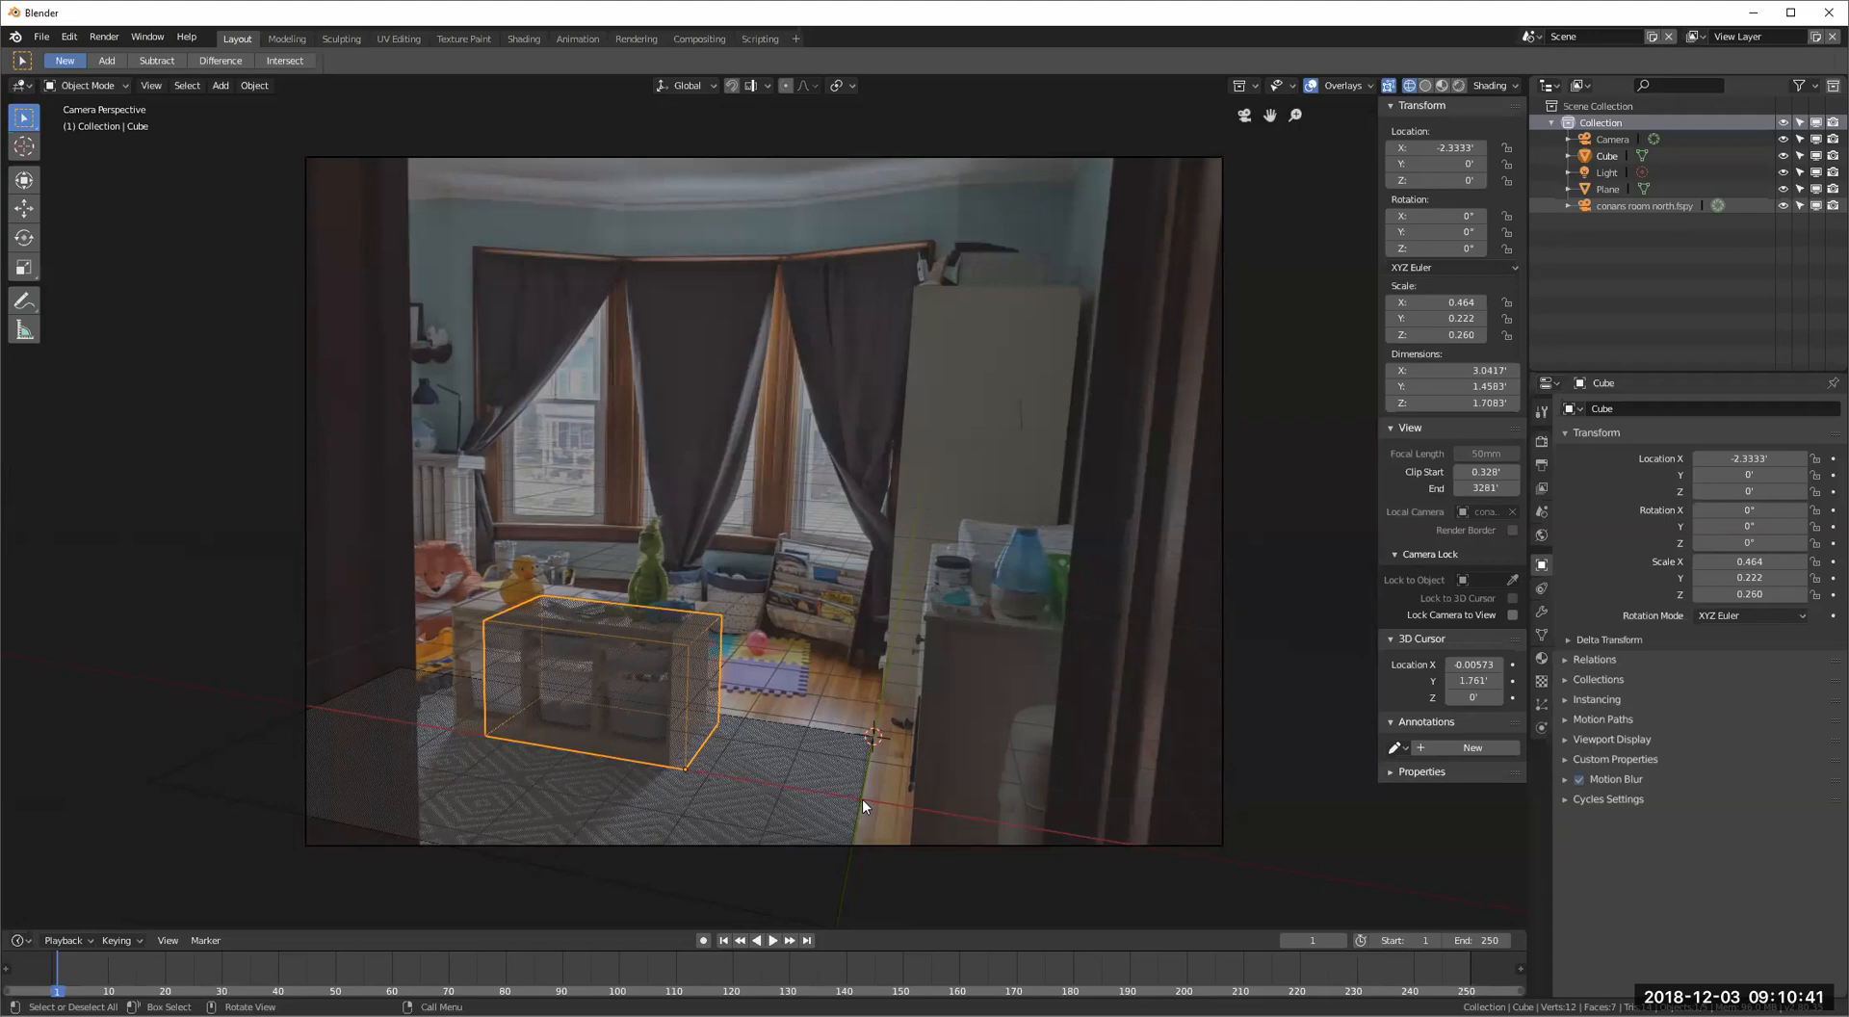
{"action": "mouse_move", "coordinate": [185, 36]}
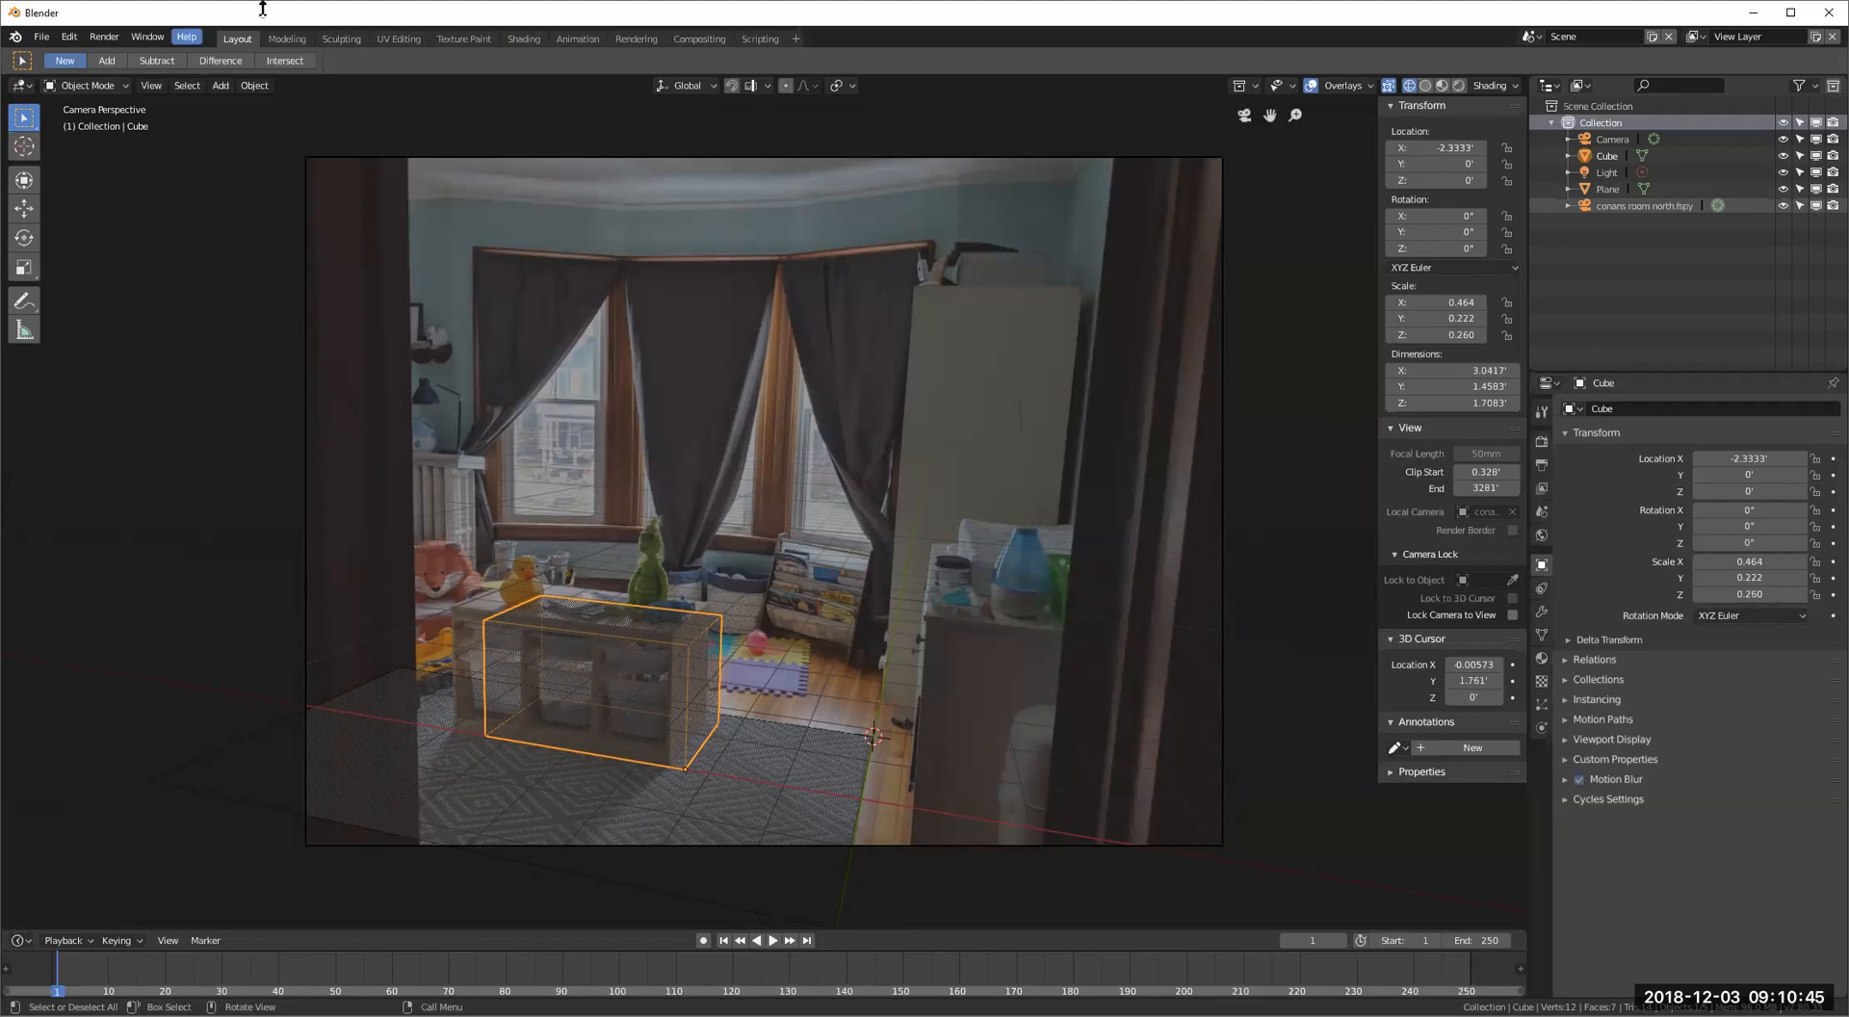
{"action": "mouse_move", "coordinate": [689, 753]}
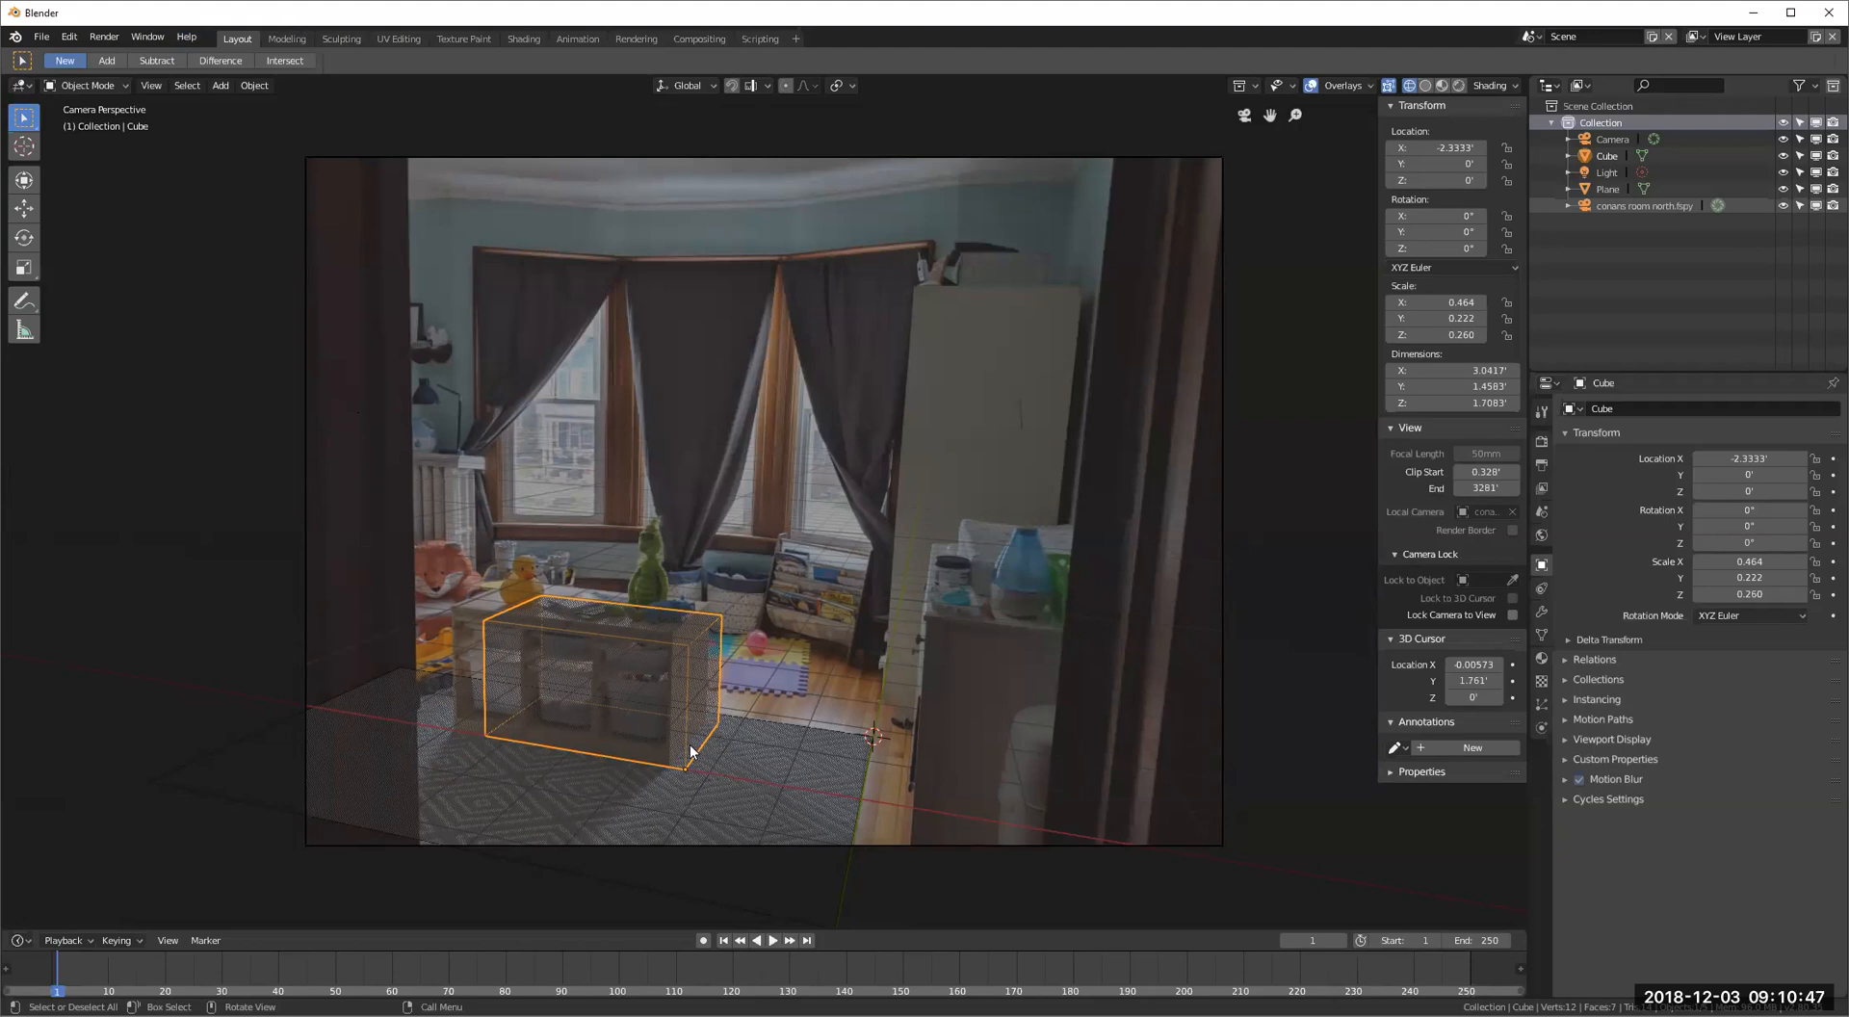
{"action": "mouse_move", "coordinate": [689, 646]}
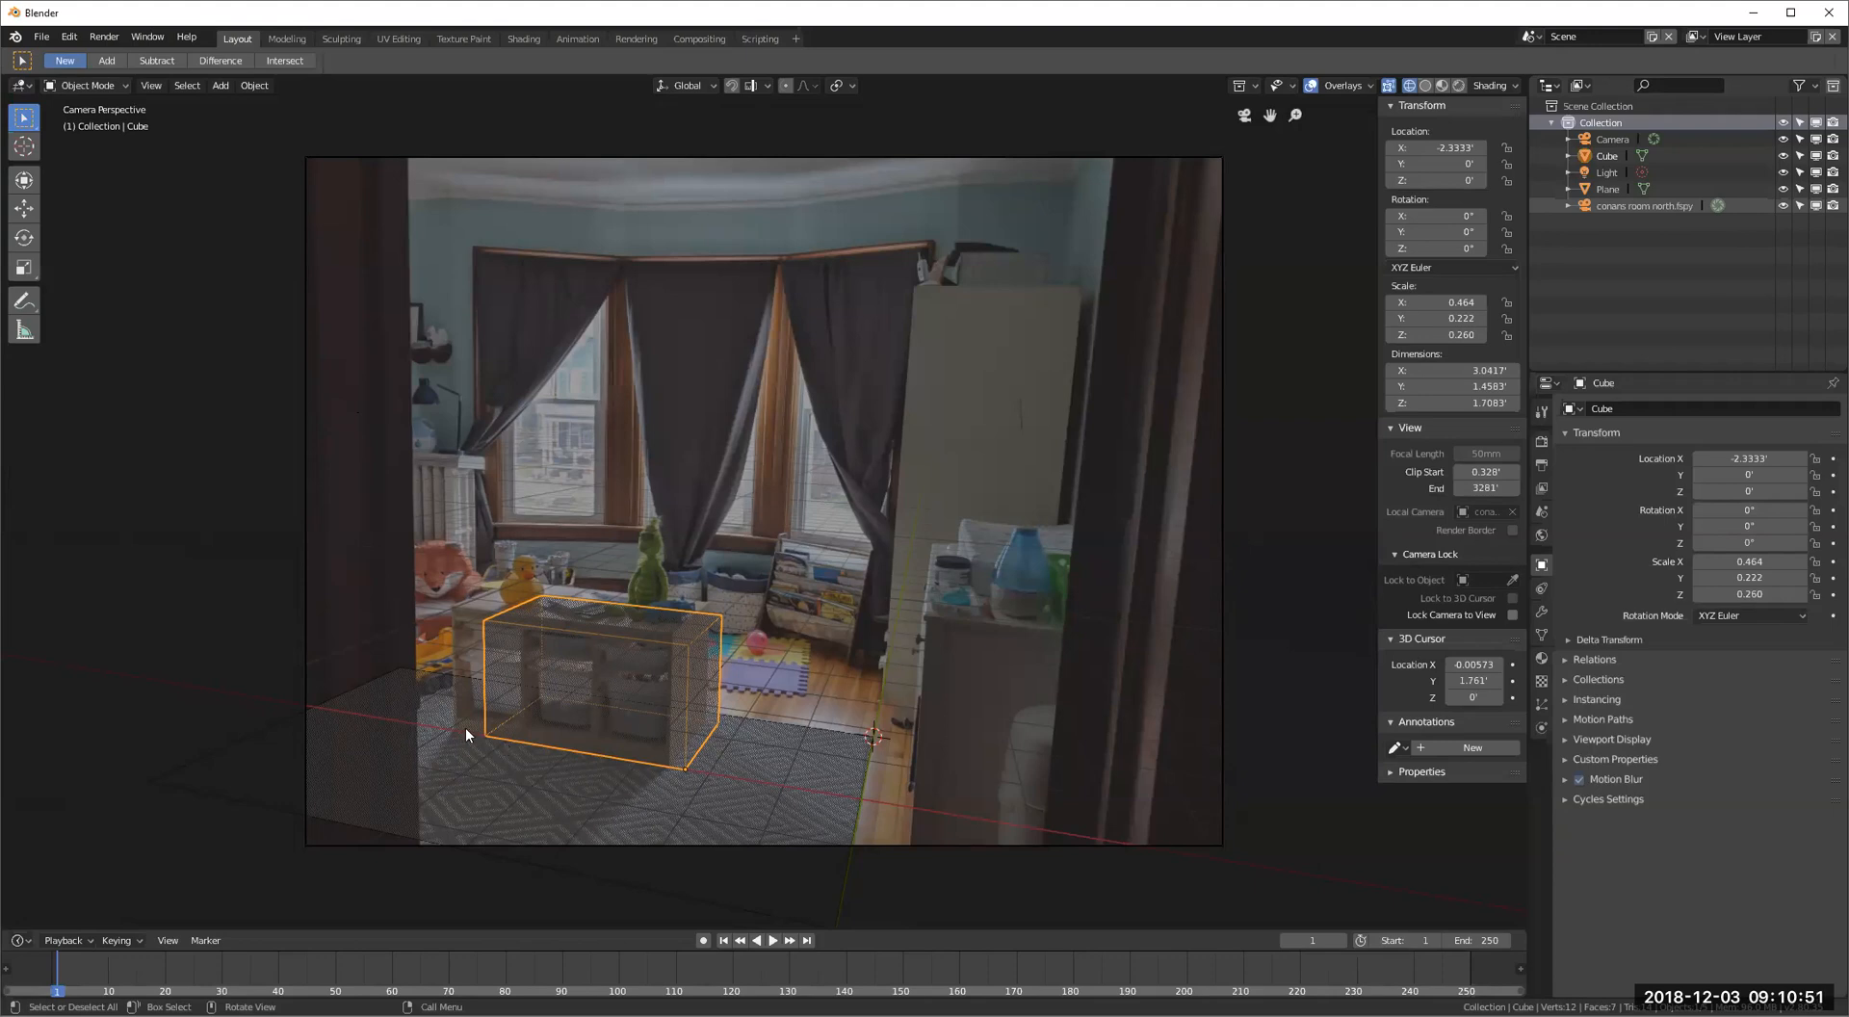
{"action": "mouse_move", "coordinate": [838, 778]}
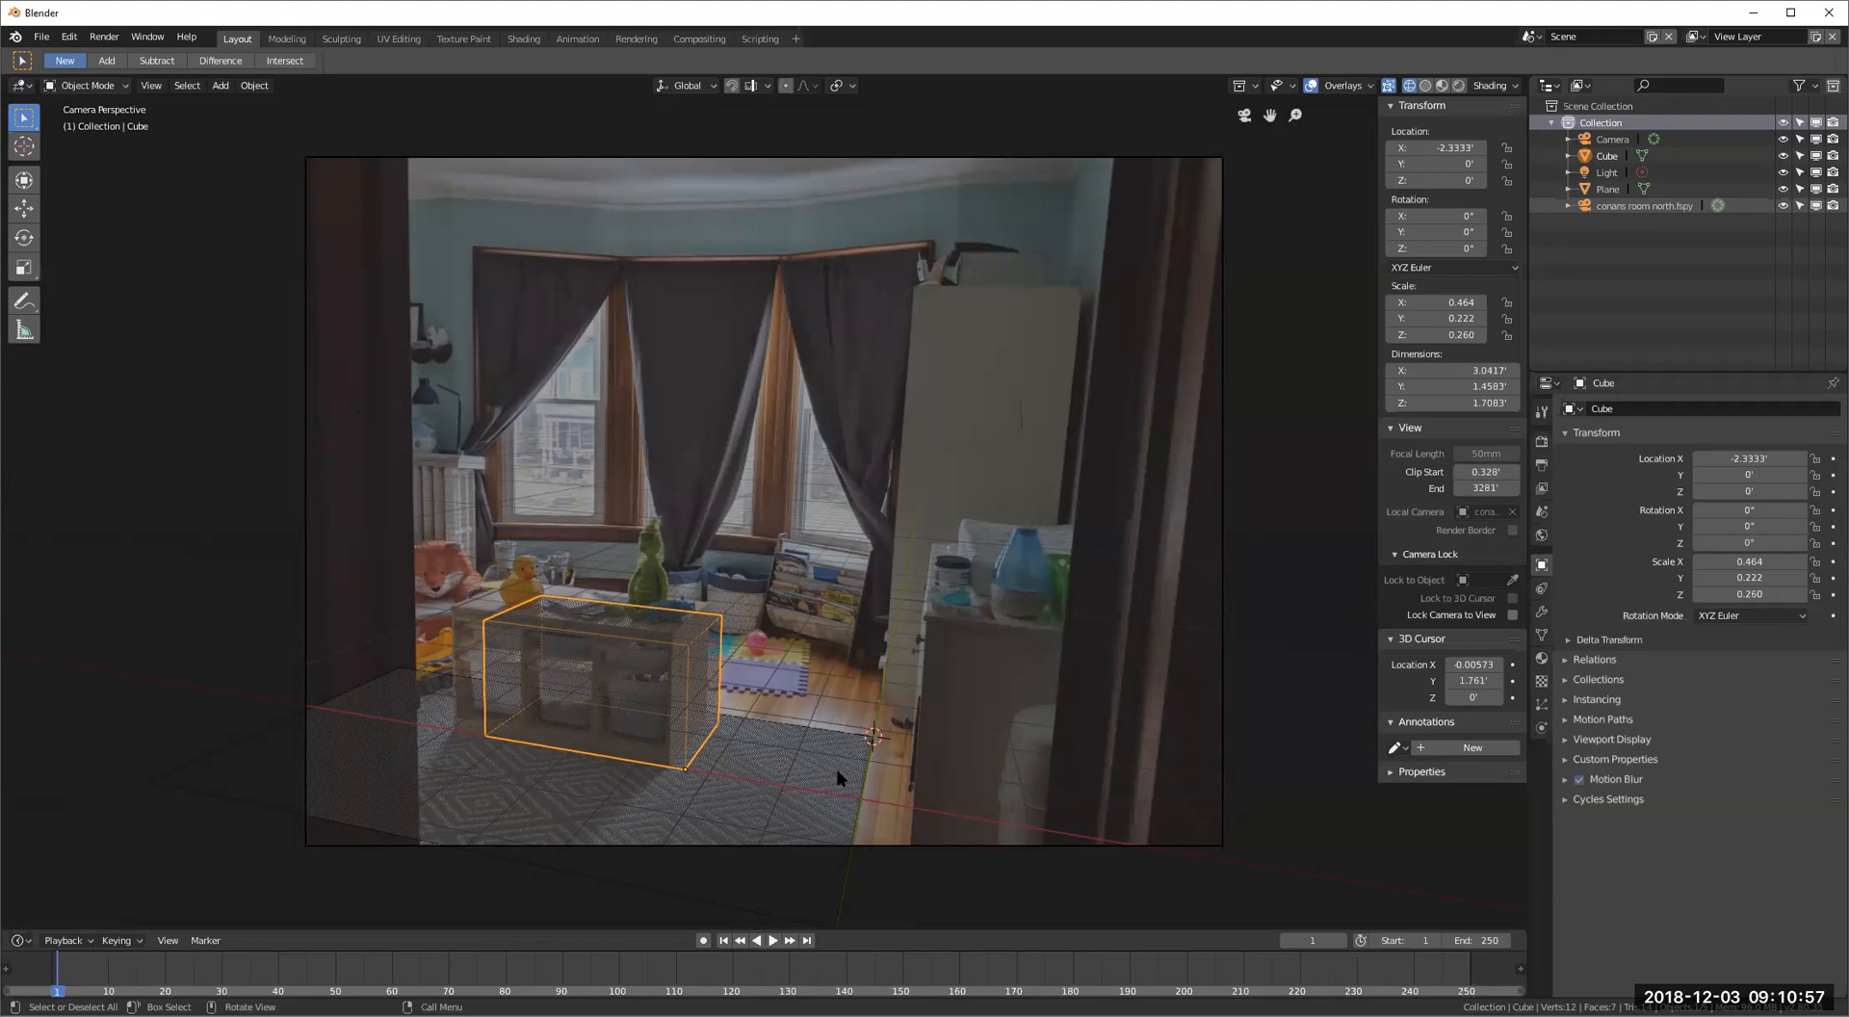
{"action": "mouse_move", "coordinate": [772, 762]}
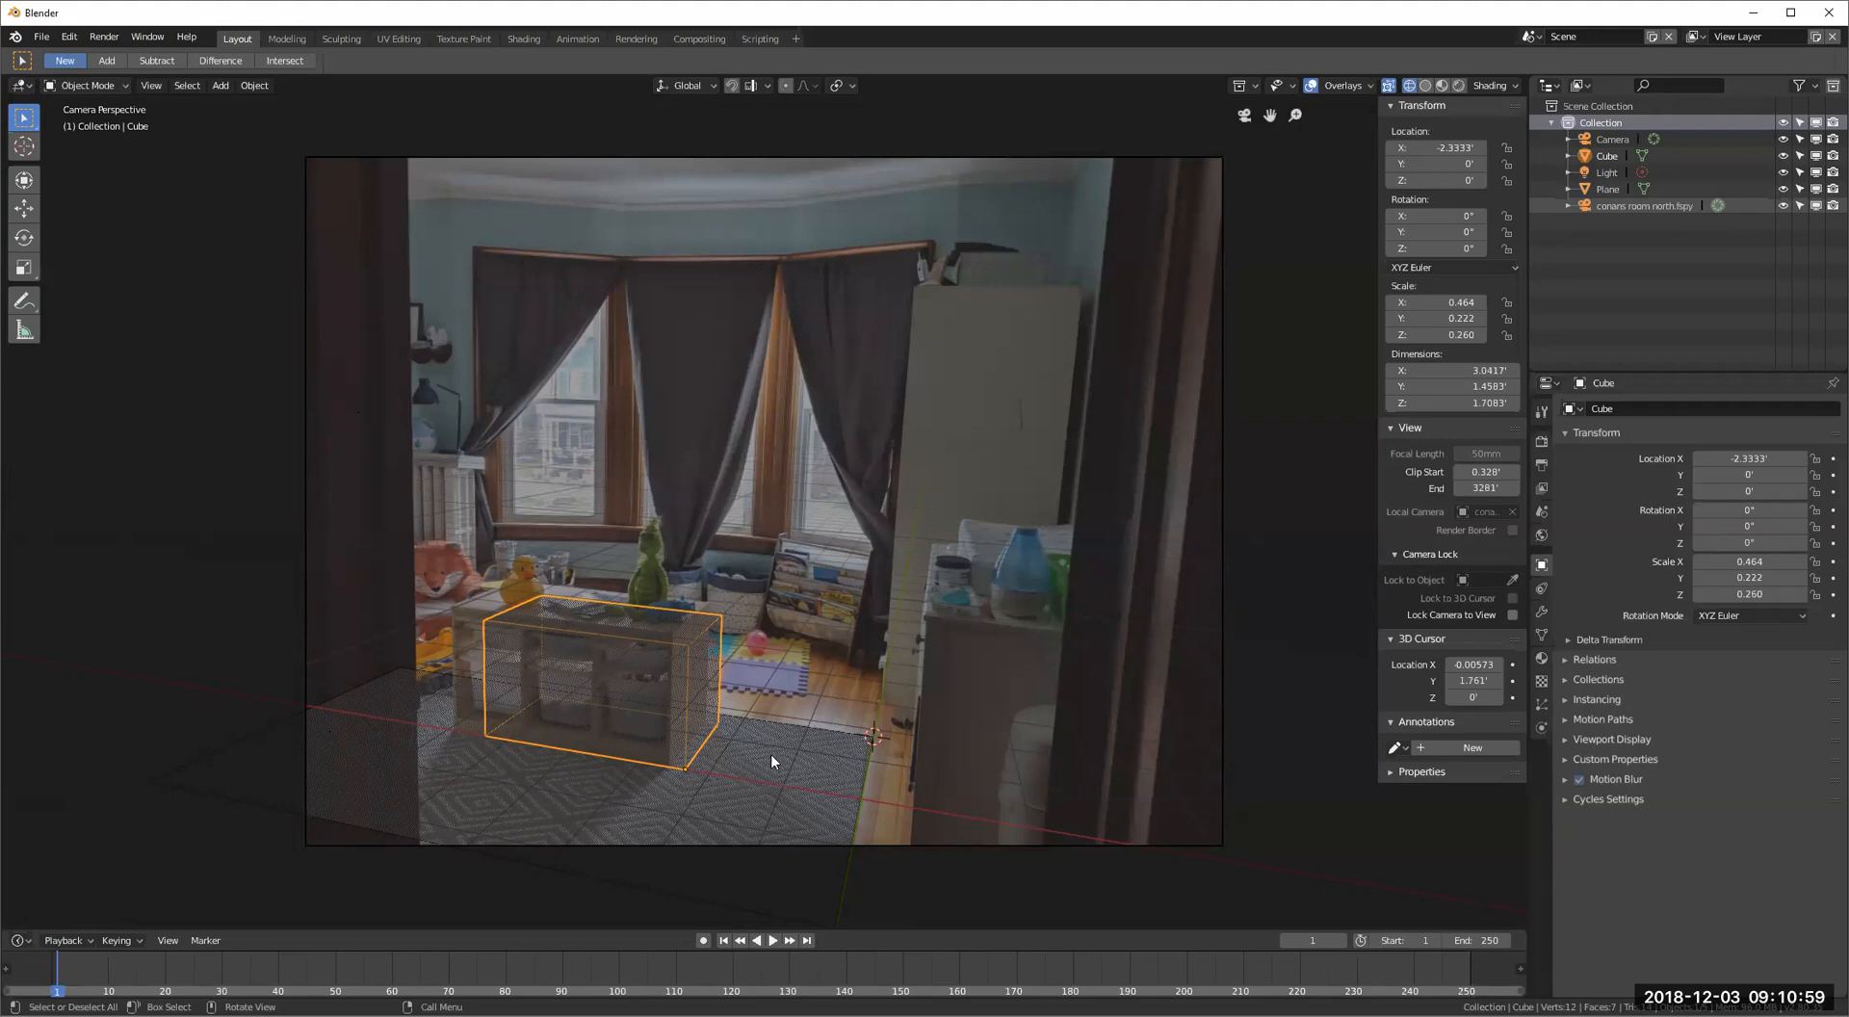
{"action": "mouse_move", "coordinate": [867, 746]}
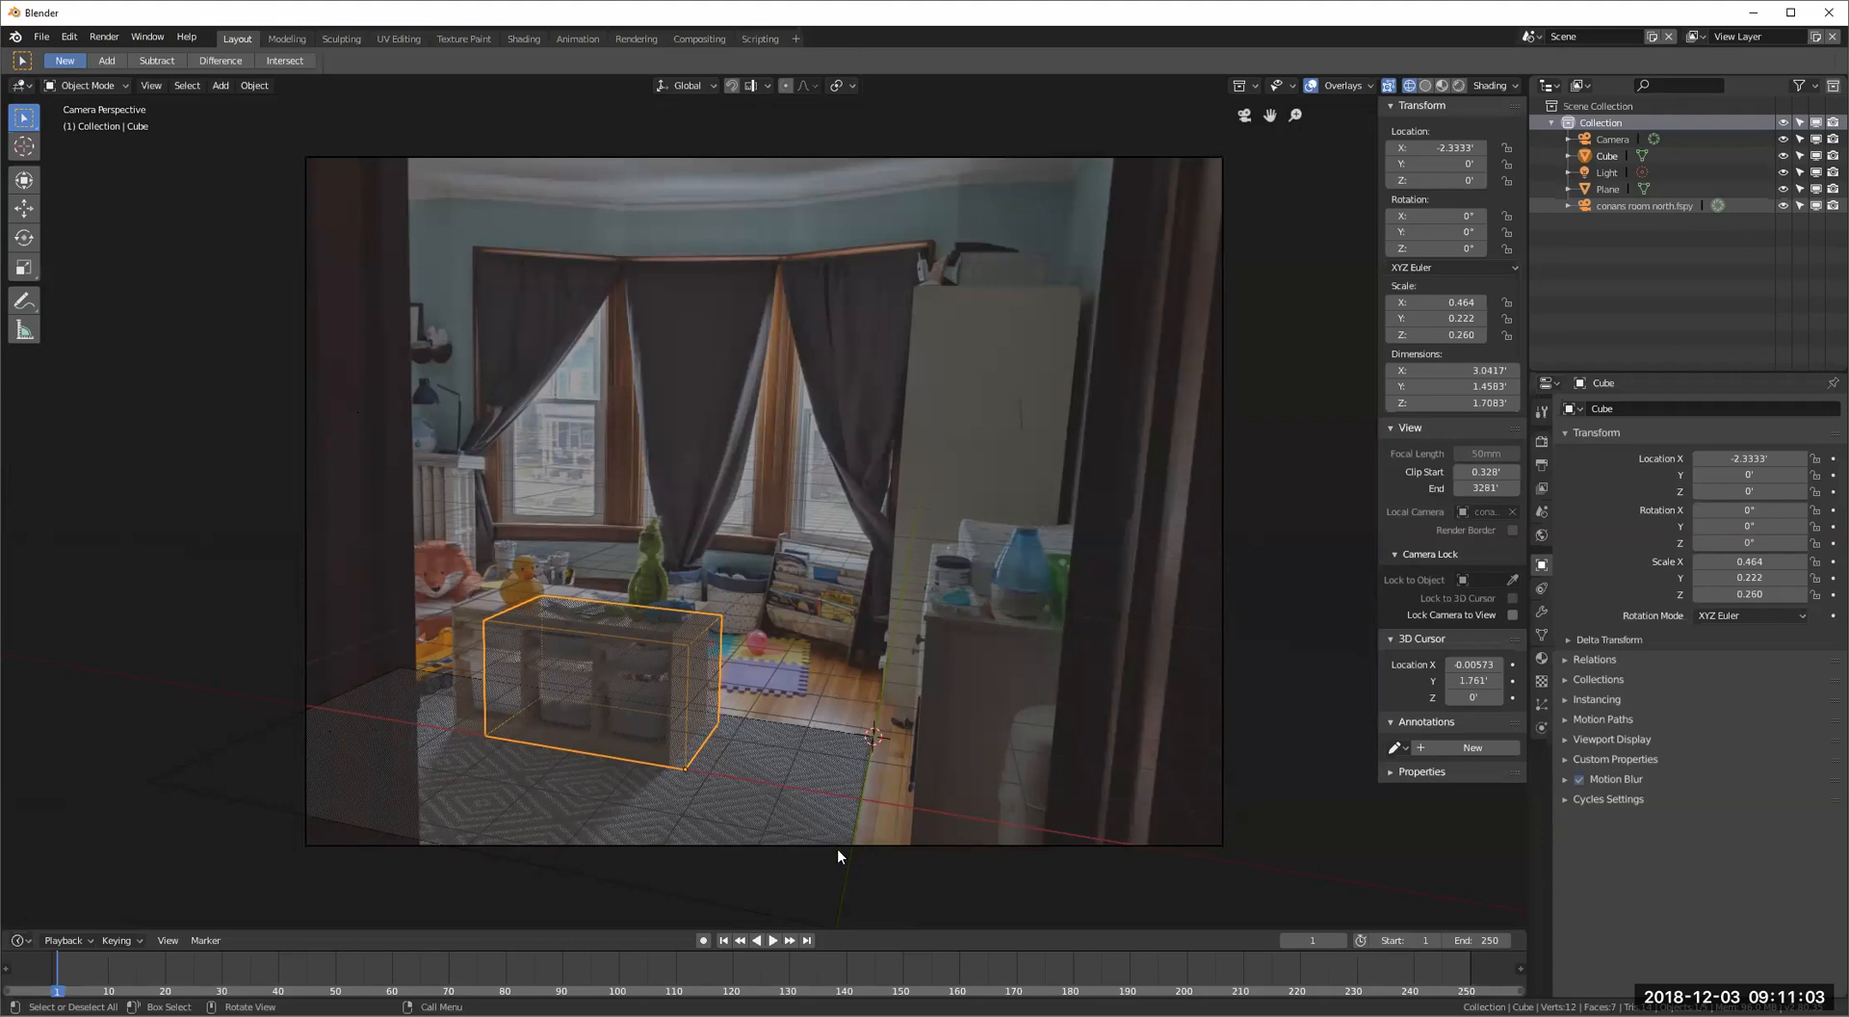
{"action": "key", "text": "g"}
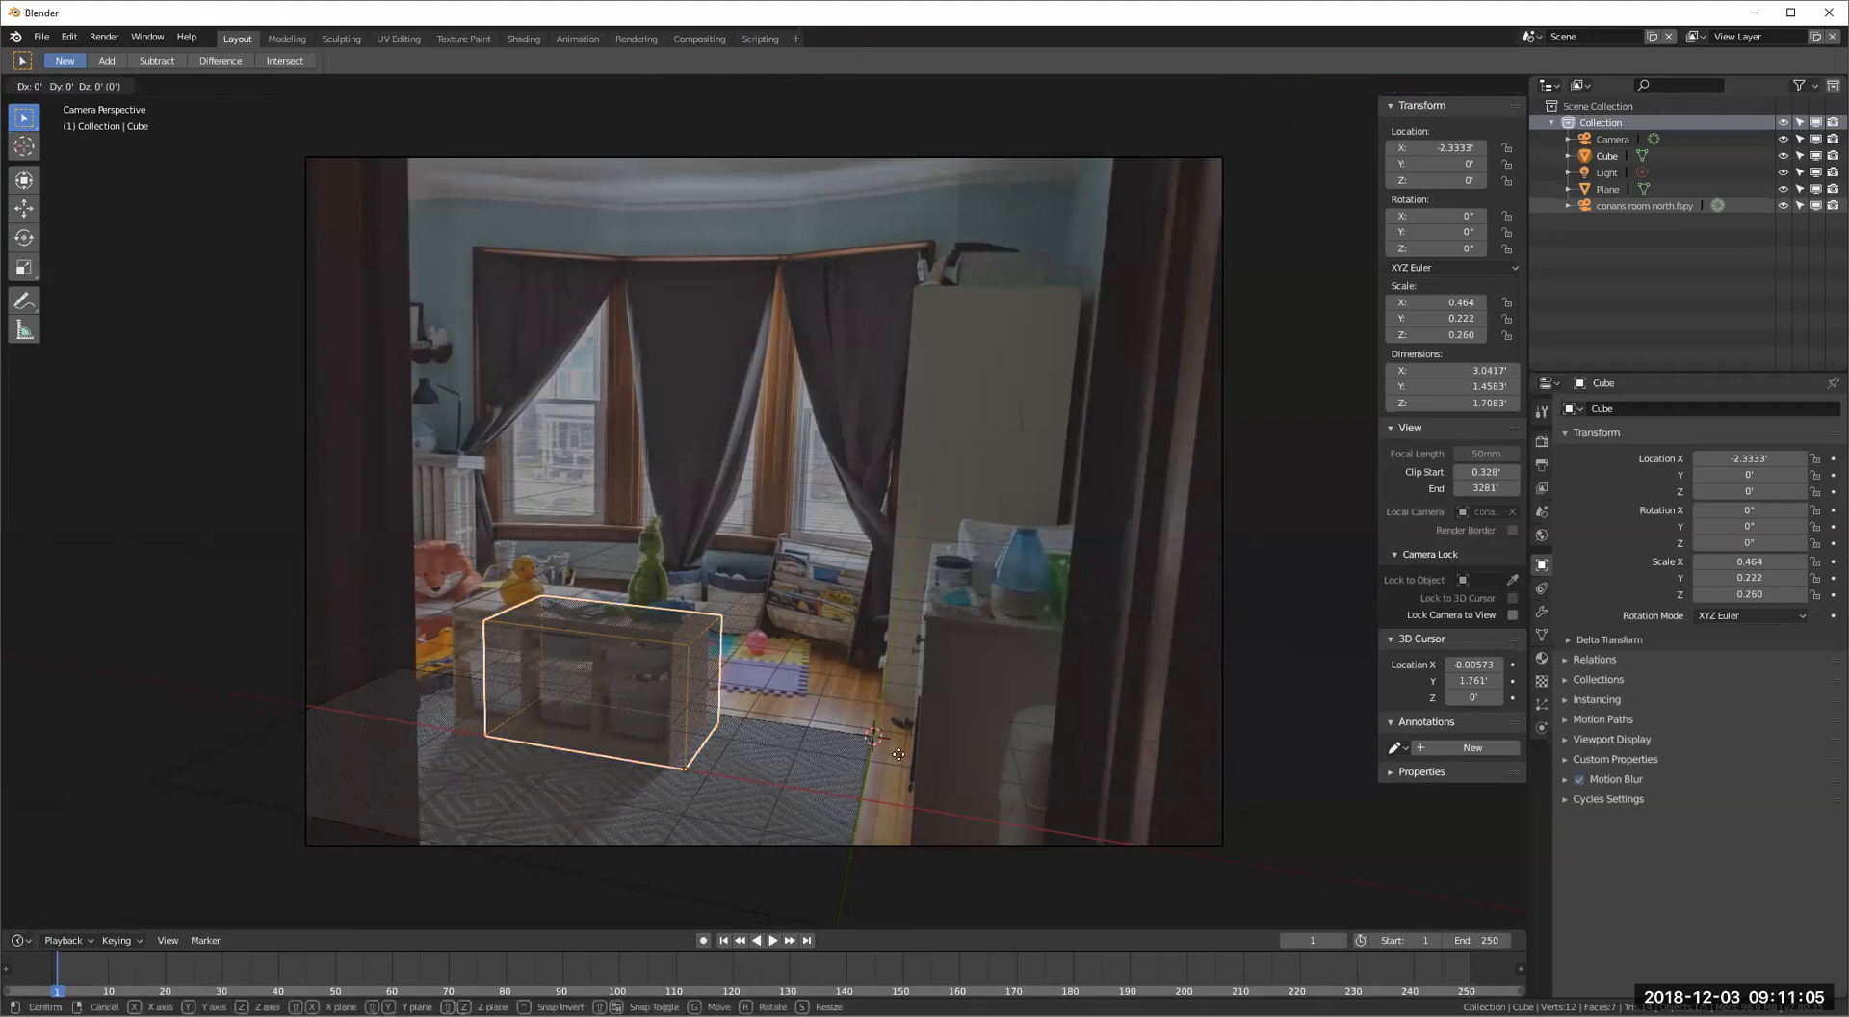